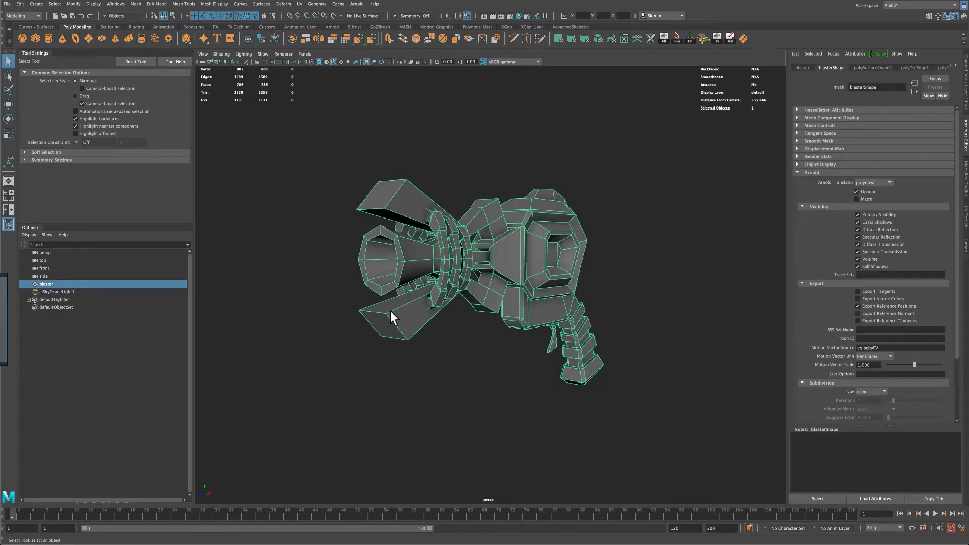
Select the barrel-tip faces and scale them inward to taper the muzzle
{"action": "left_click", "coordinate": [386, 222]}
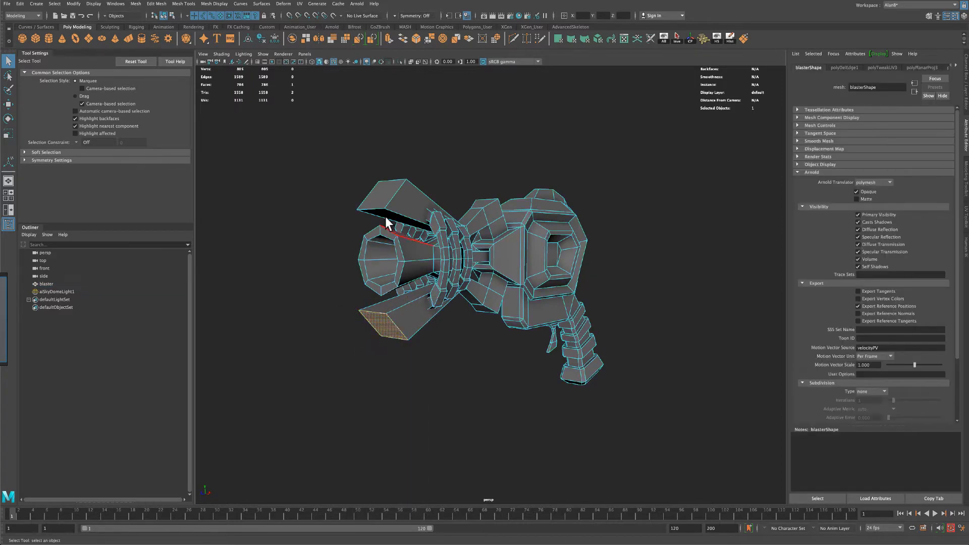
{"action": "left_click", "coordinate": [381, 250]}
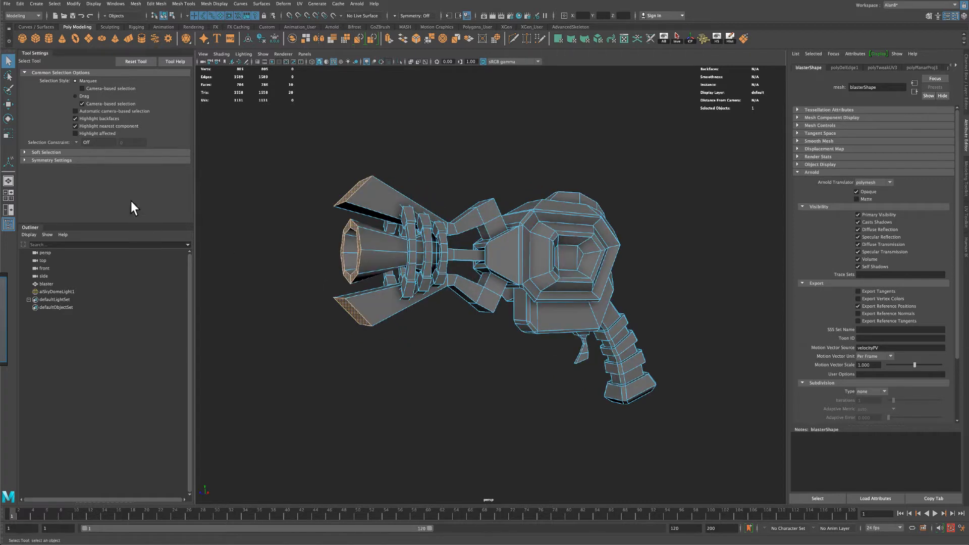
{"action": "left_click", "coordinate": [9, 134]}
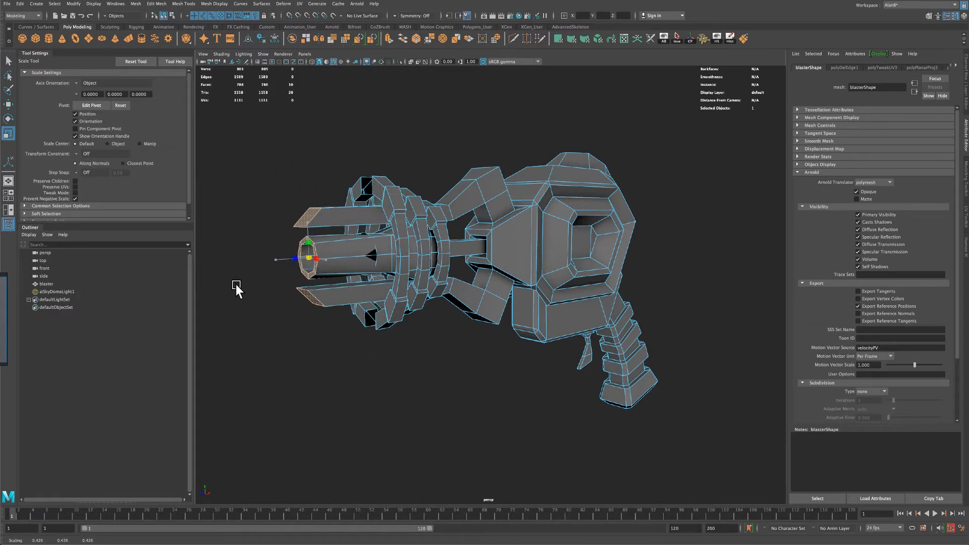
{"action": "left_click_drag", "start_coordinate": [307, 257], "coordinate": [316, 241]}
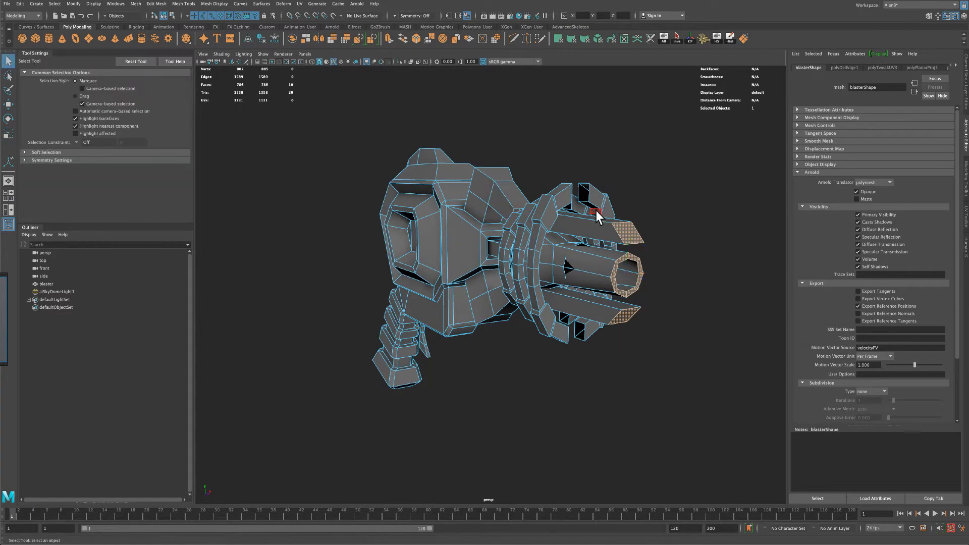
{"action": "mouse_move", "coordinate": [589, 197]}
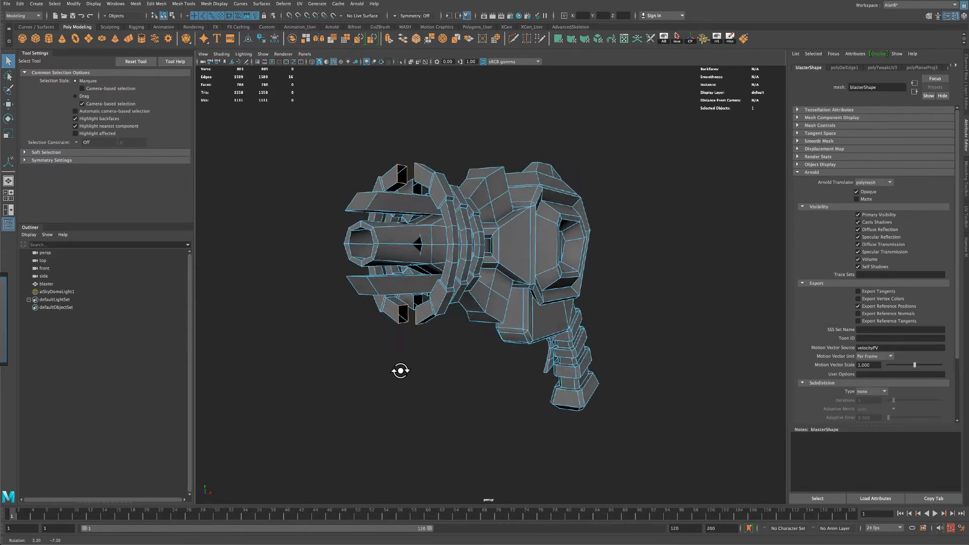
Scale the barrel ring faces with Soft Select enabled, flaring the fins outward around the muzzle
{"action": "key", "text": "r"}
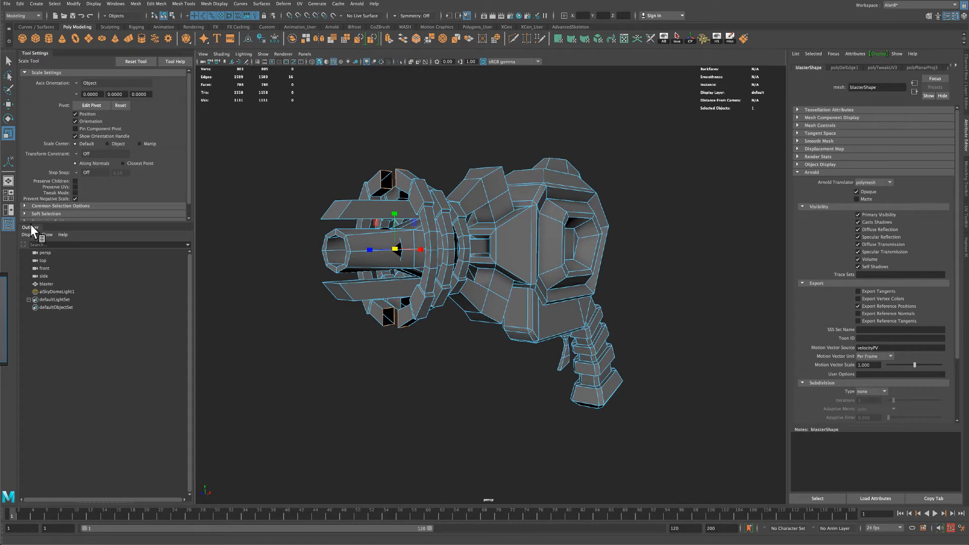
{"action": "left_click", "coordinate": [45, 213]}
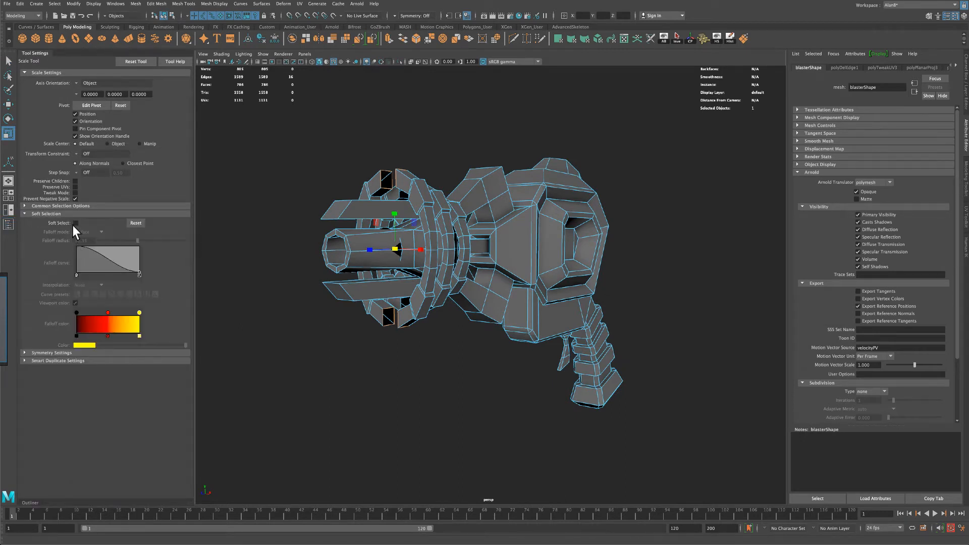
{"action": "left_click", "coordinate": [77, 223]}
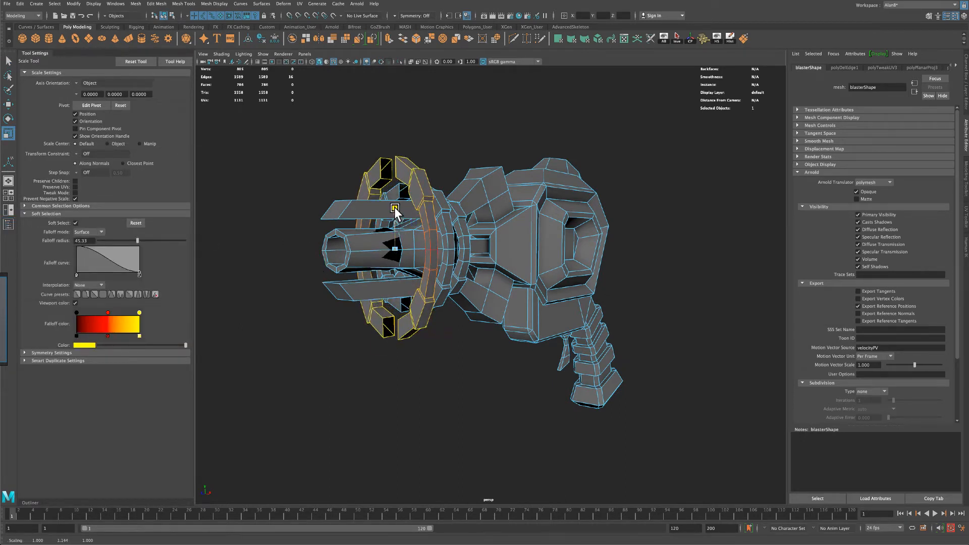
{"action": "left_click_drag", "start_coordinate": [395, 210], "coordinate": [395, 232]}
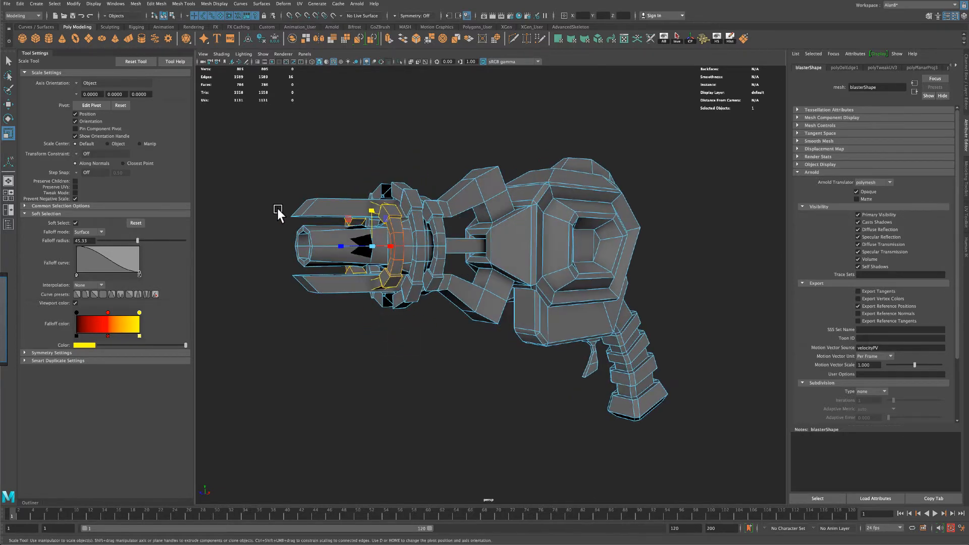
{"action": "key", "text": "q"}
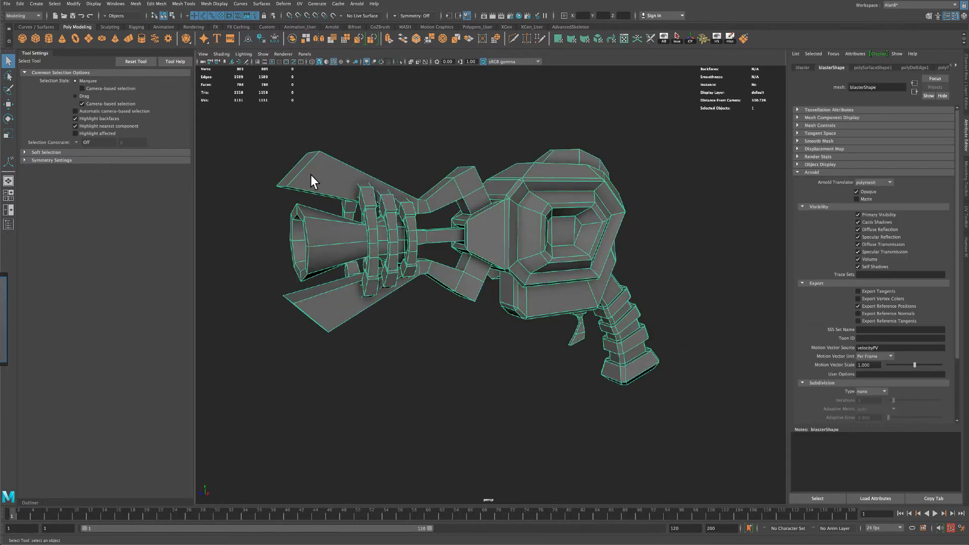
{"action": "left_click_drag", "start_coordinate": [312, 180], "coordinate": [430, 170]}
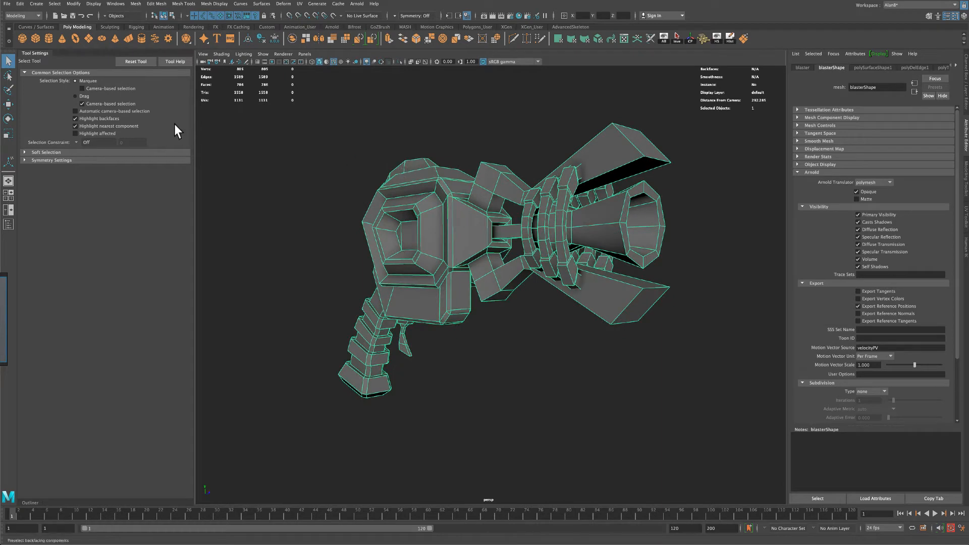
Reopen the recent blaster.mb scene, continuing past the student version notice
{"action": "left_click", "coordinate": [7, 4]}
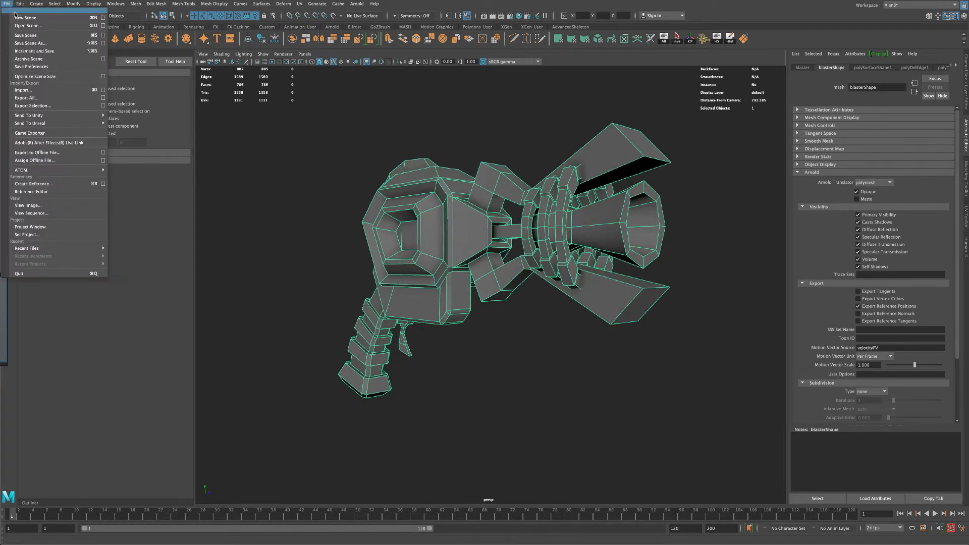
{"action": "left_click", "coordinate": [26, 248]}
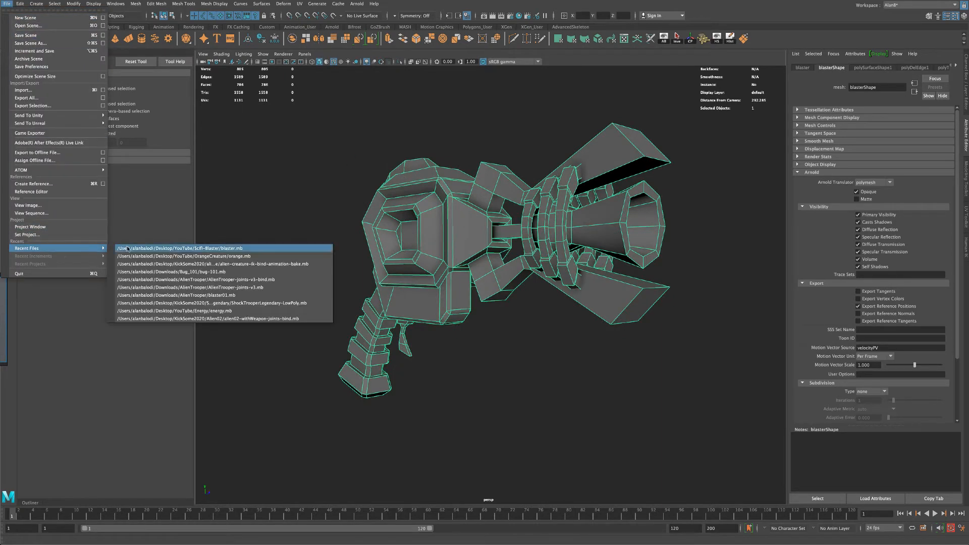
{"action": "left_click", "coordinate": [175, 249]}
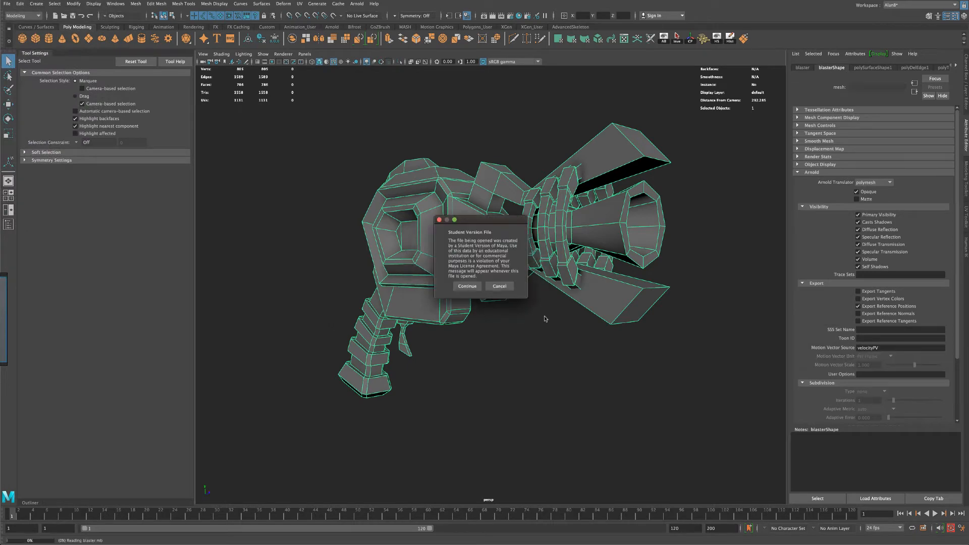
{"action": "left_click", "coordinate": [466, 285]}
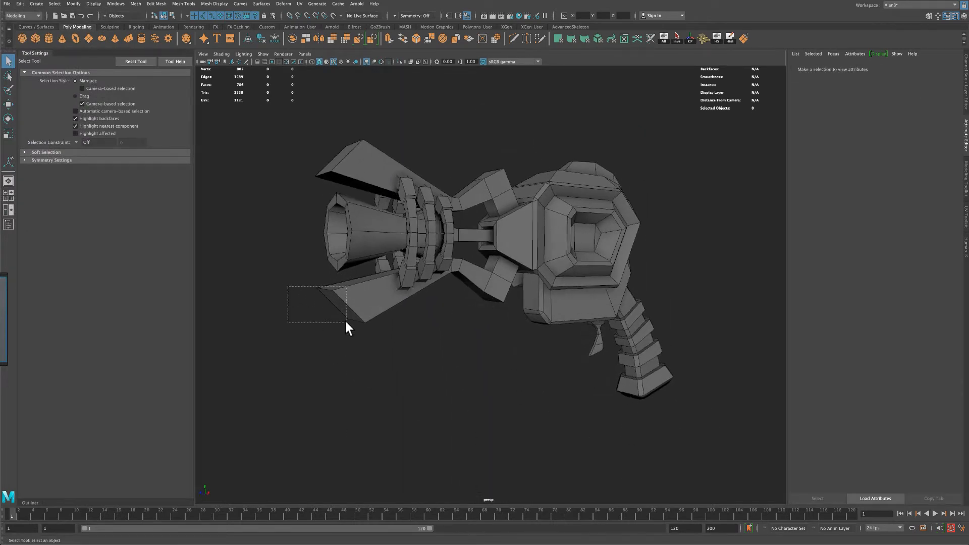
Export the whole blaster mesh as blaster_low.fbx, replacing the existing file
{"action": "left_click", "coordinate": [7, 4]}
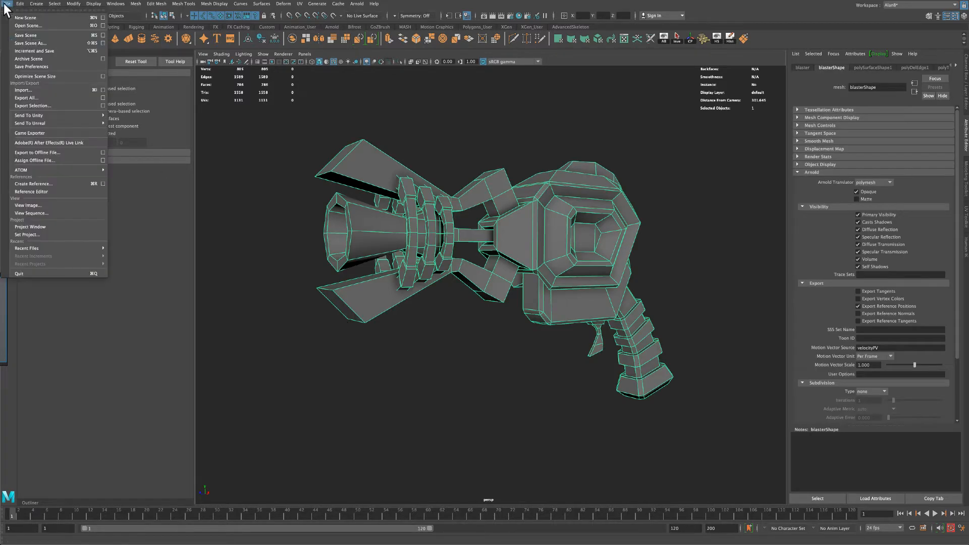
{"action": "left_click", "coordinate": [32, 106]}
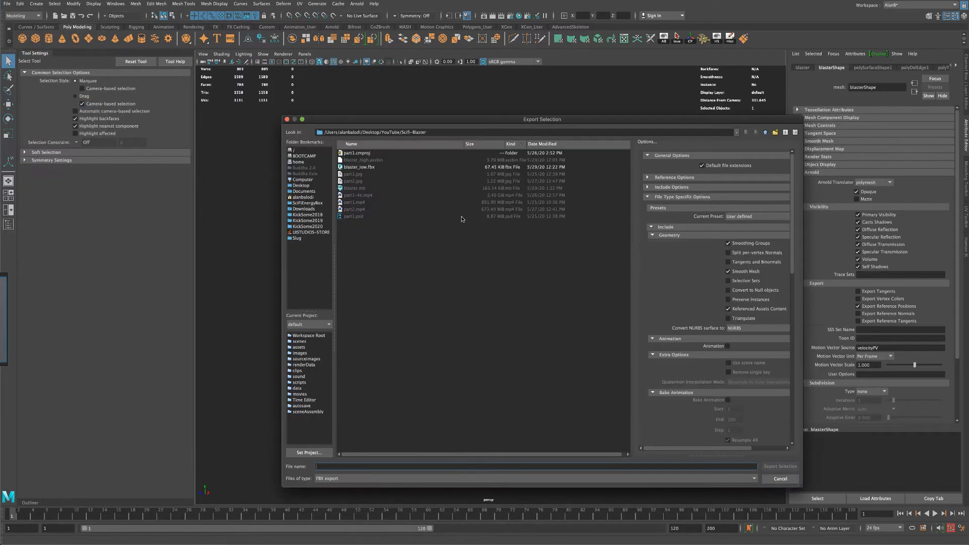
{"action": "left_click", "coordinate": [359, 167]}
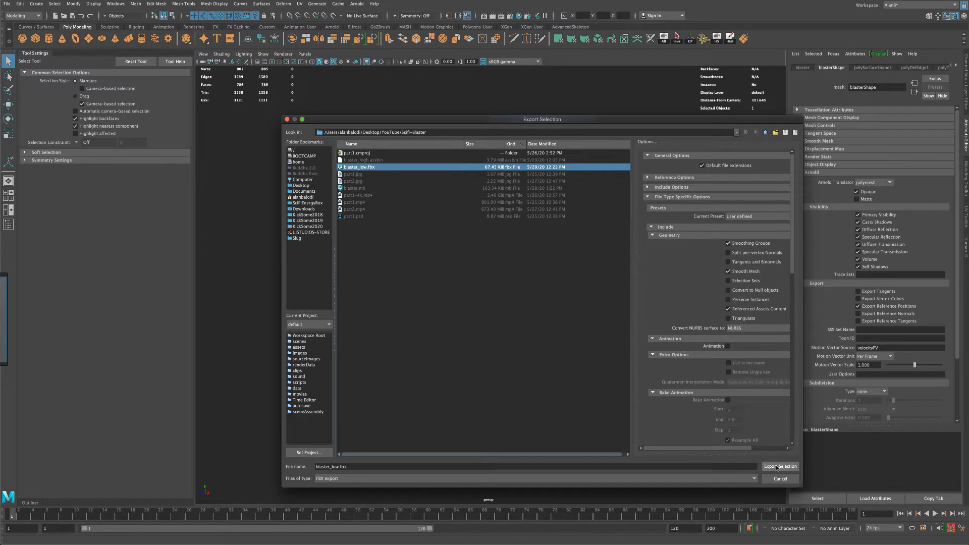
{"action": "left_click", "coordinate": [780, 466]}
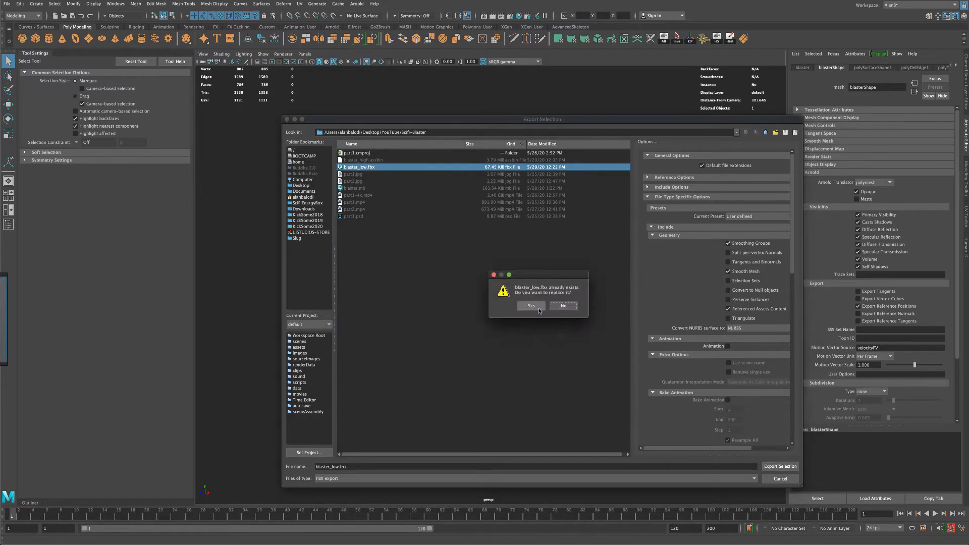
{"action": "left_click", "coordinate": [530, 305]}
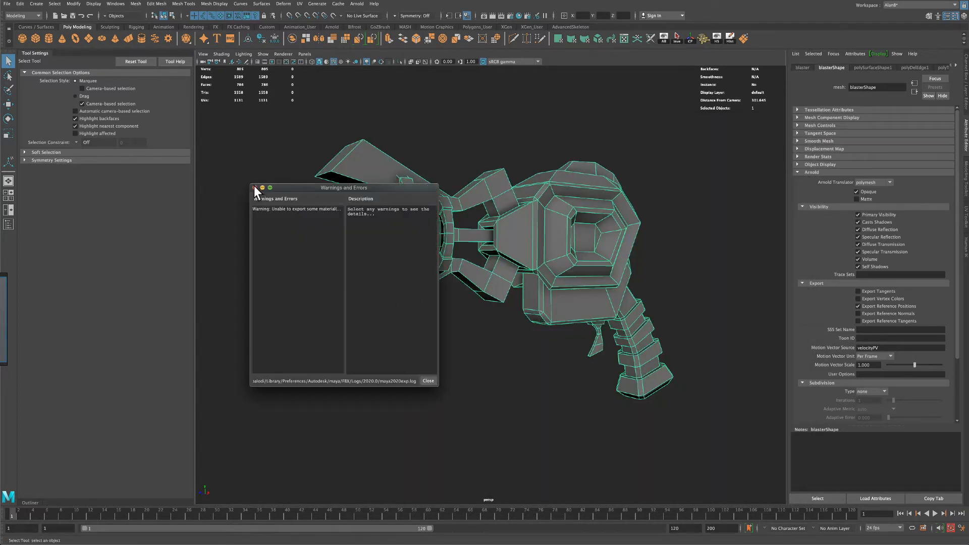
{"action": "left_click", "coordinate": [427, 380]}
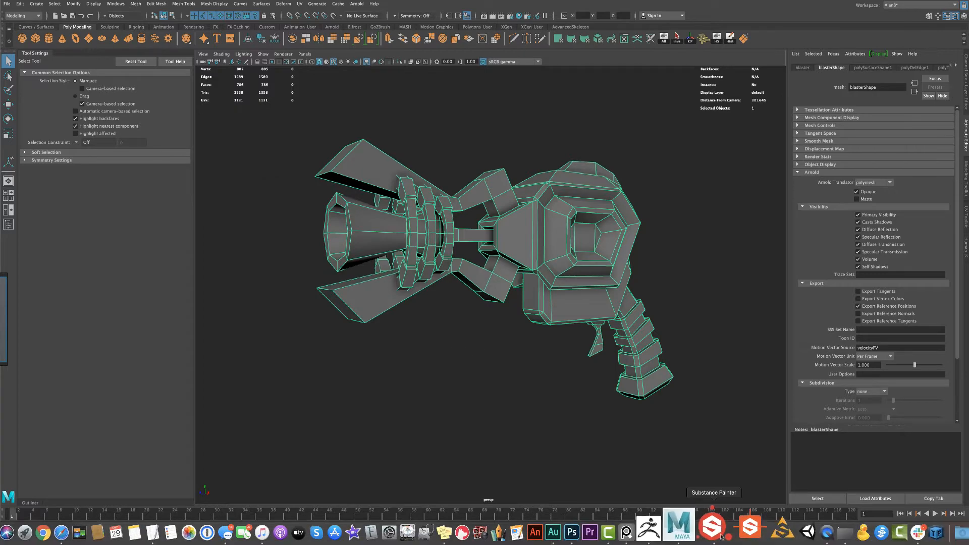
Create a new Substance Painter project using blaster_low.fbx as the mesh
{"action": "left_click", "coordinate": [711, 526]}
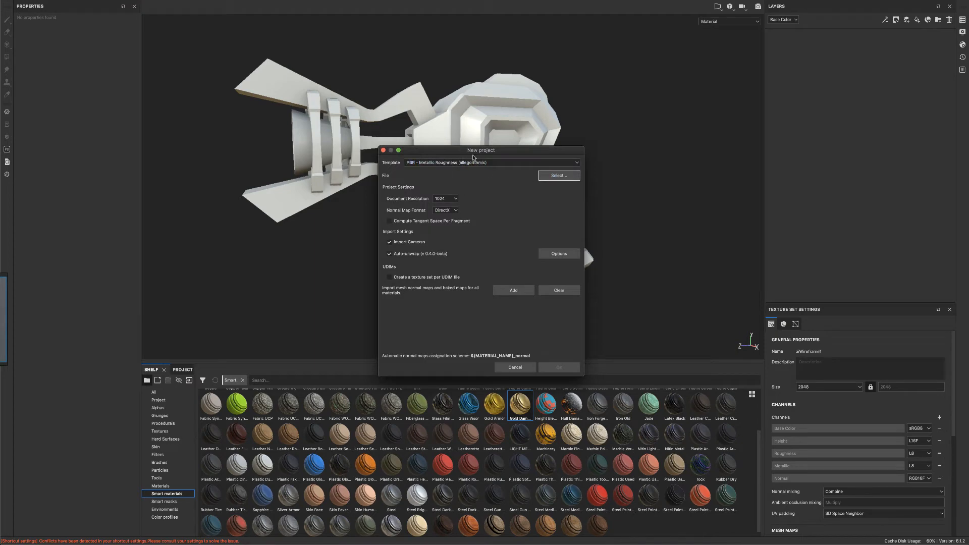
{"action": "left_click", "coordinate": [557, 176]}
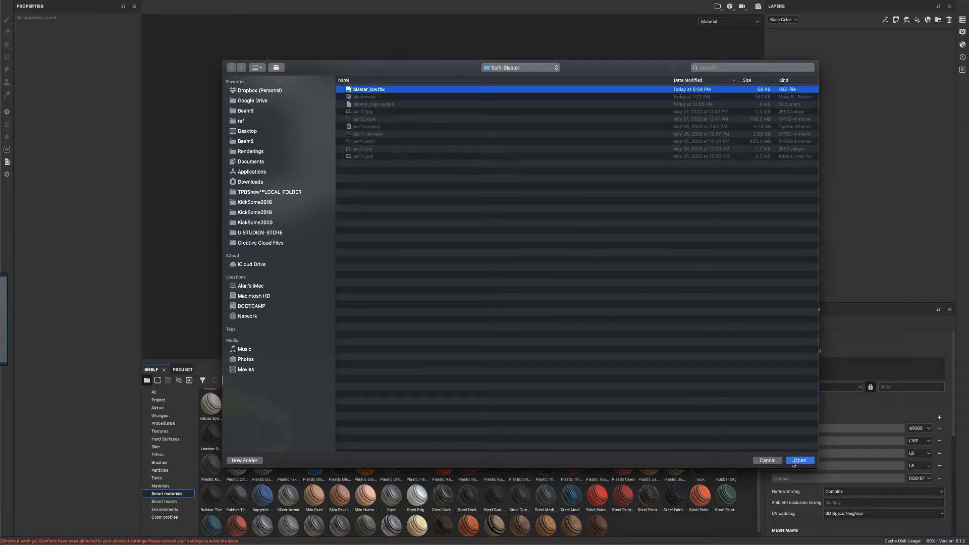
{"action": "left_click", "coordinate": [799, 461]}
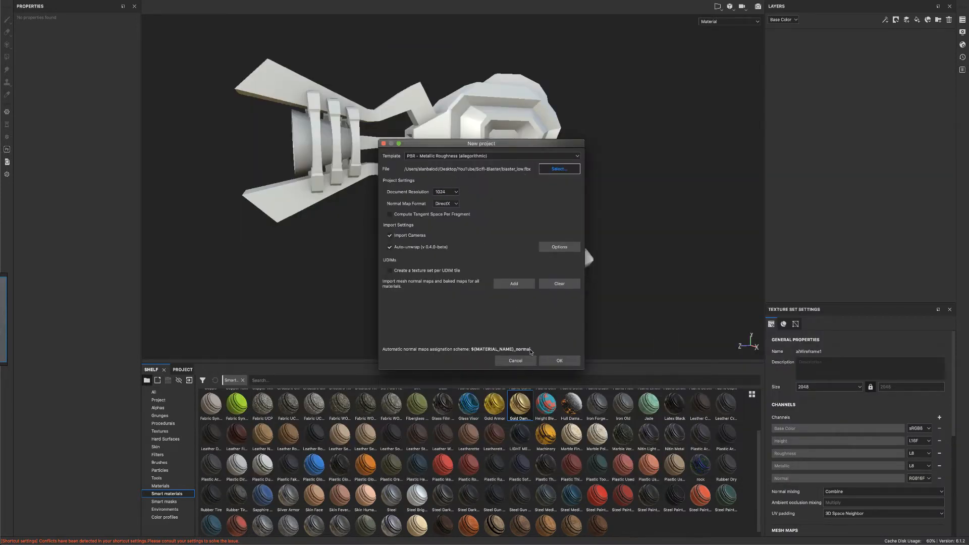
{"action": "left_click", "coordinate": [558, 360]}
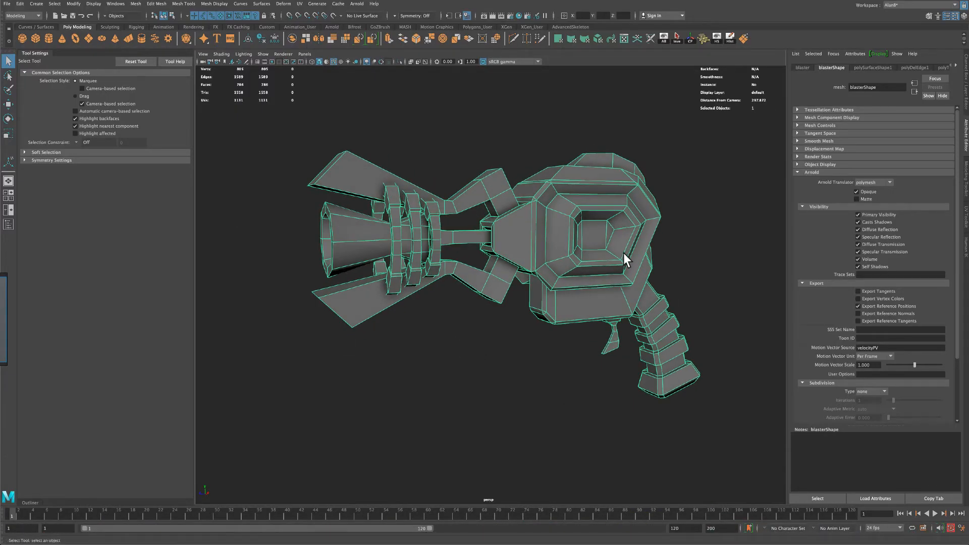
Conform the blaster mesh's face normals so all faces point outward
{"action": "left_click", "coordinate": [609, 257]}
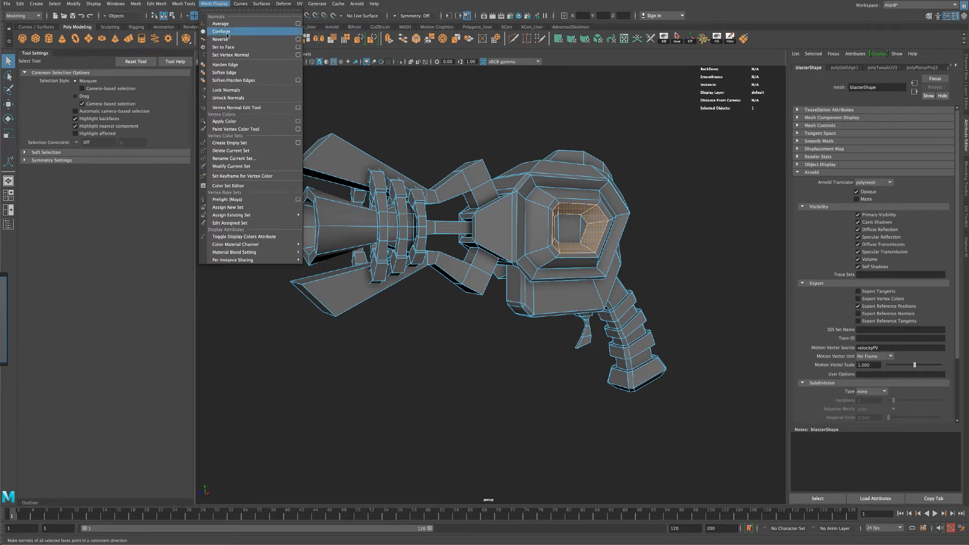
{"action": "left_click", "coordinate": [283, 4]}
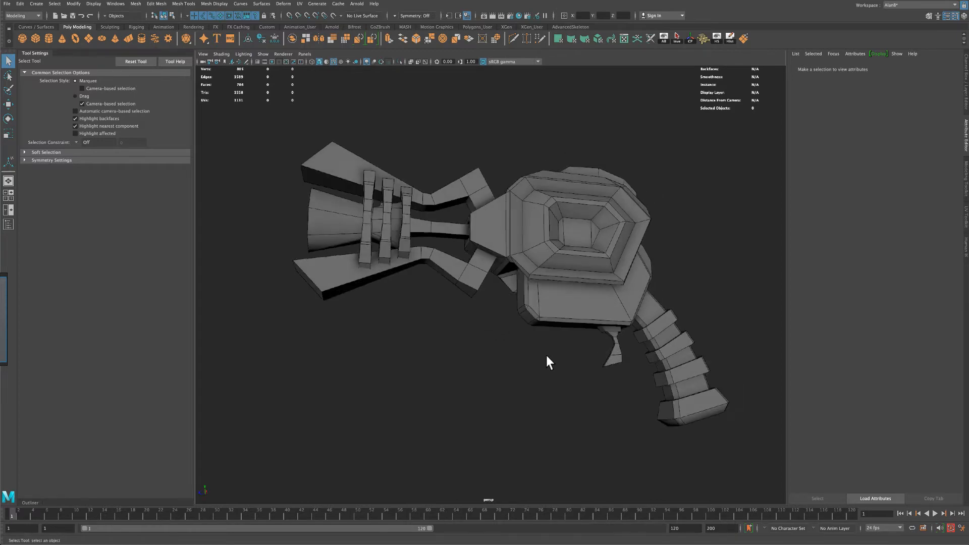
{"action": "mouse_move", "coordinate": [599, 390]}
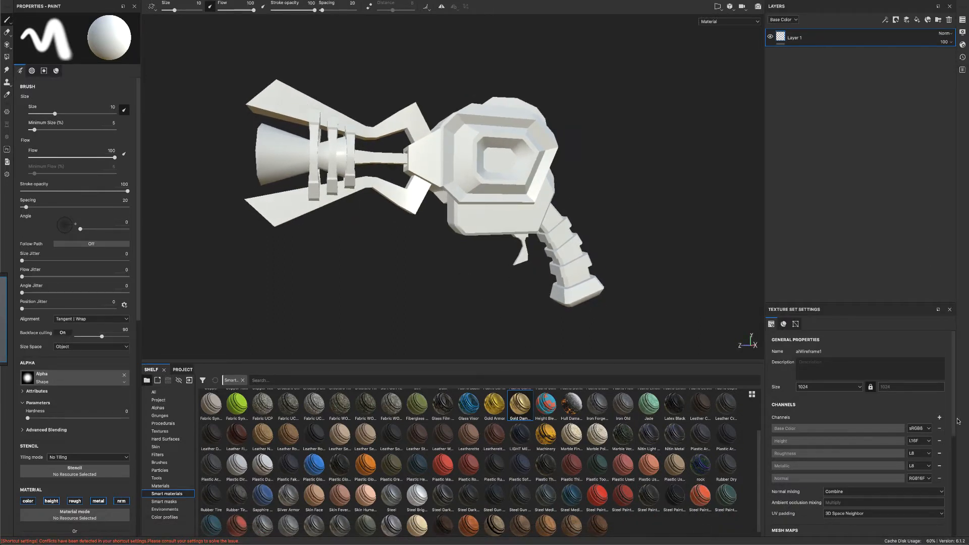
Bake all mesh maps from the low-poly mesh itself at a larger output size
{"action": "scroll", "scroll_direction": "down", "scroll_amount": 3}
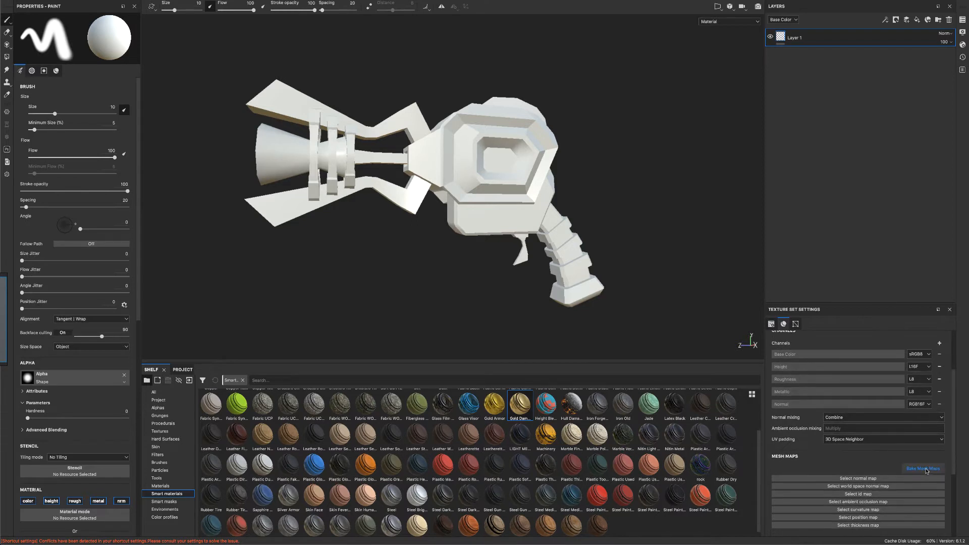
{"action": "left_click", "coordinate": [921, 469]}
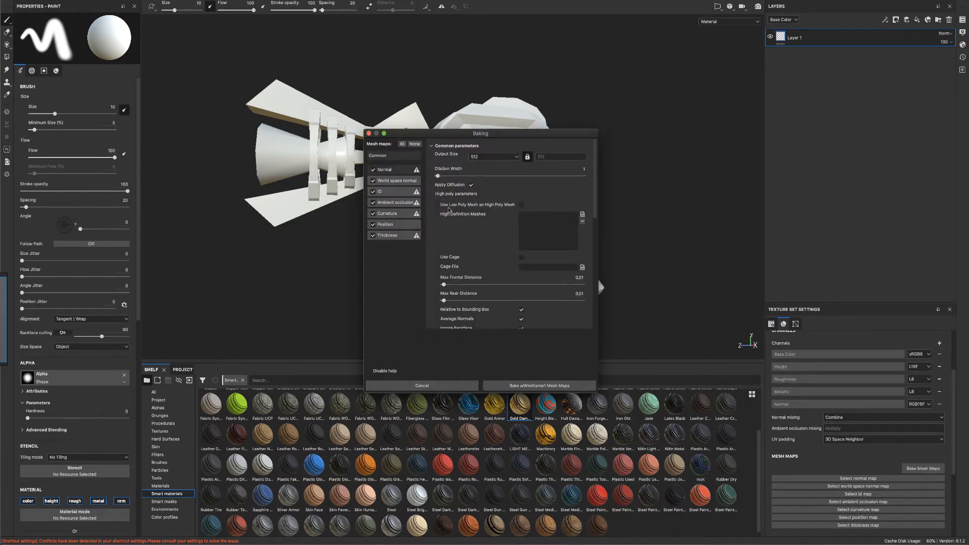
{"action": "left_click", "coordinate": [493, 155]}
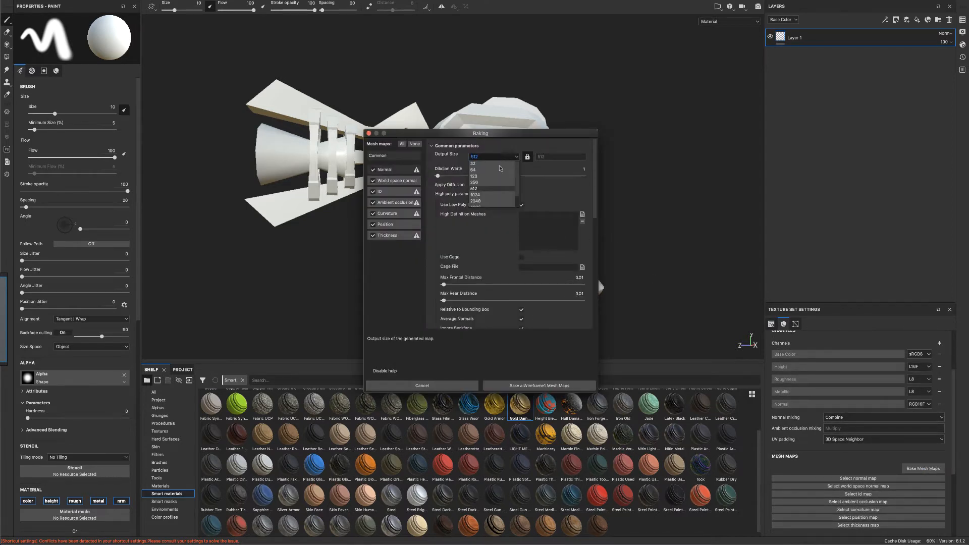
{"action": "left_click", "coordinate": [474, 201]}
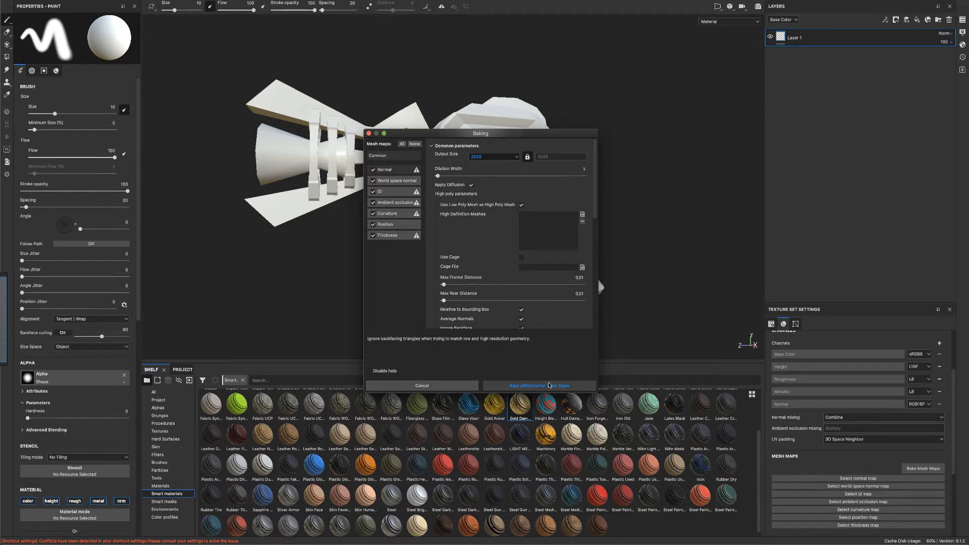
{"action": "left_click", "coordinate": [538, 385]}
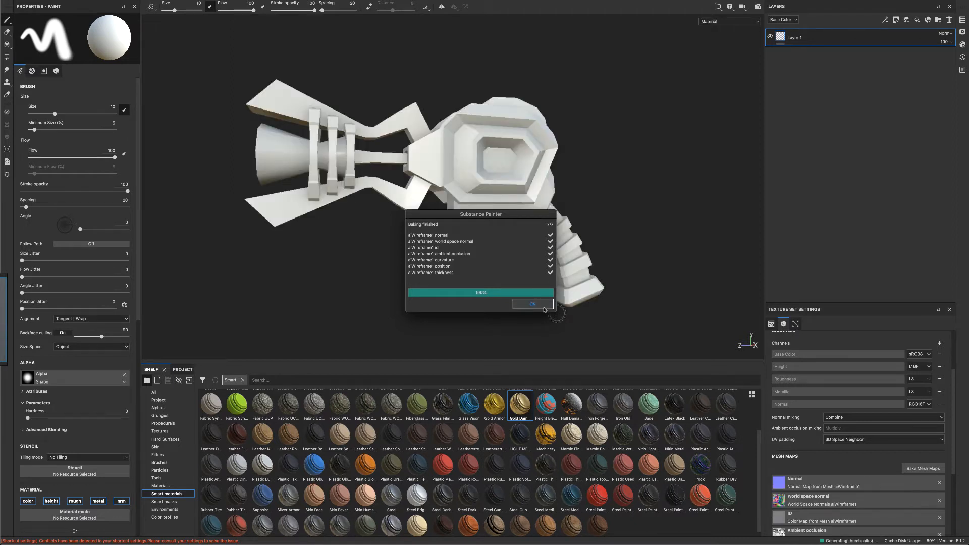
Dismiss the bake report, remove the baked Normal map and select the blank layer
{"action": "left_click", "coordinate": [532, 304]}
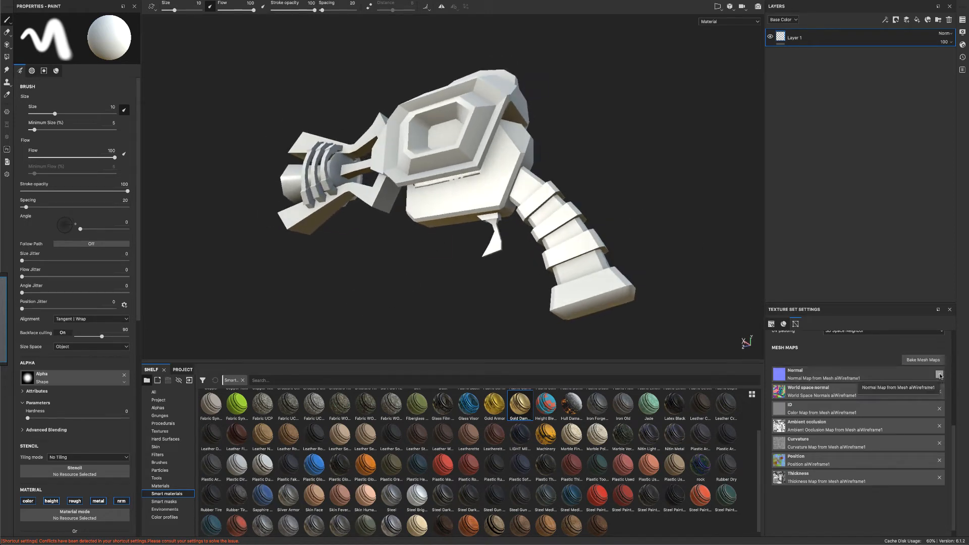
{"action": "left_click", "coordinate": [940, 375]}
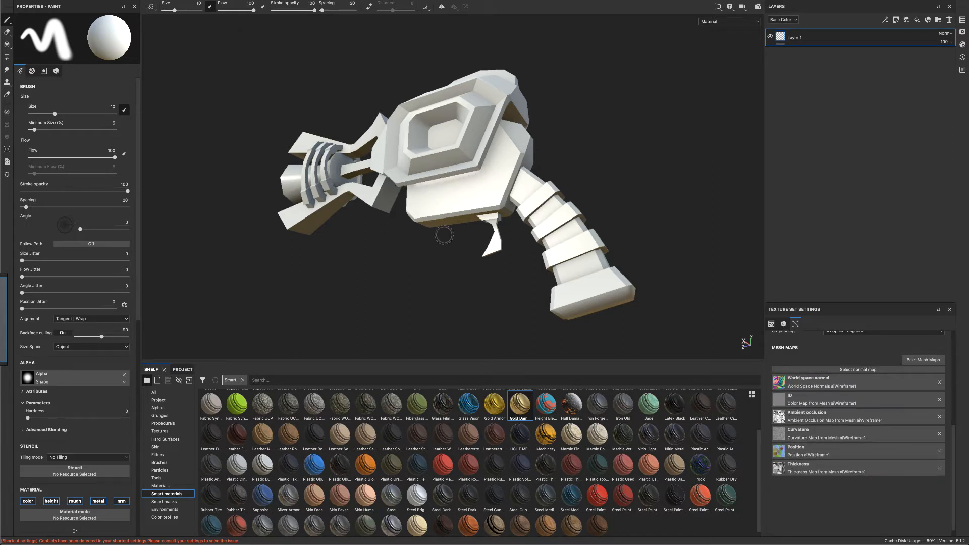
{"action": "mouse_move", "coordinate": [445, 264]}
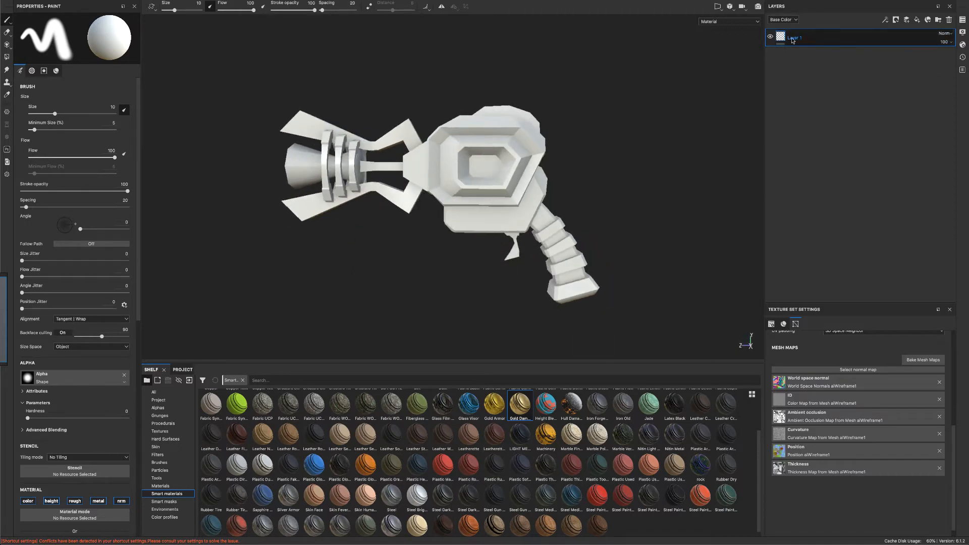
{"action": "left_click", "coordinate": [950, 19]}
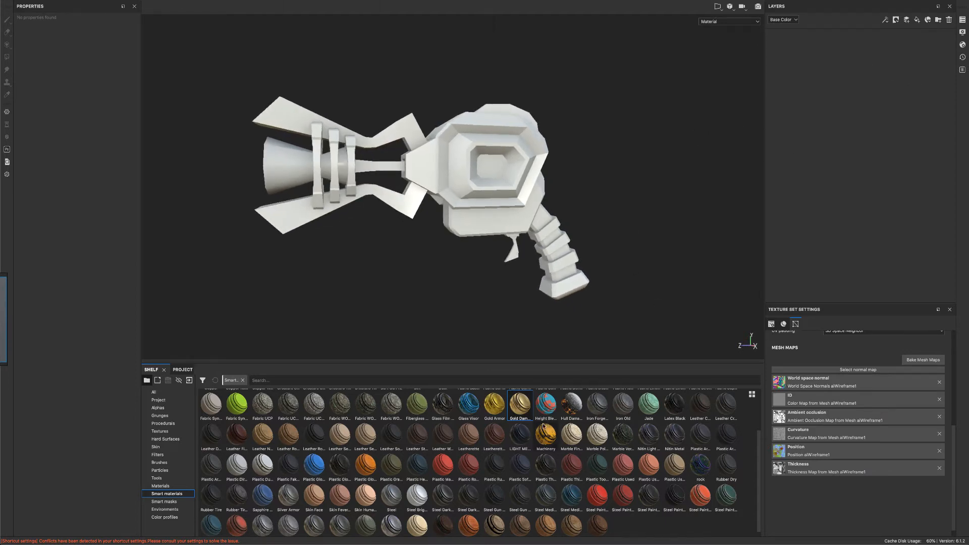
{"action": "mouse_move", "coordinate": [442, 495]}
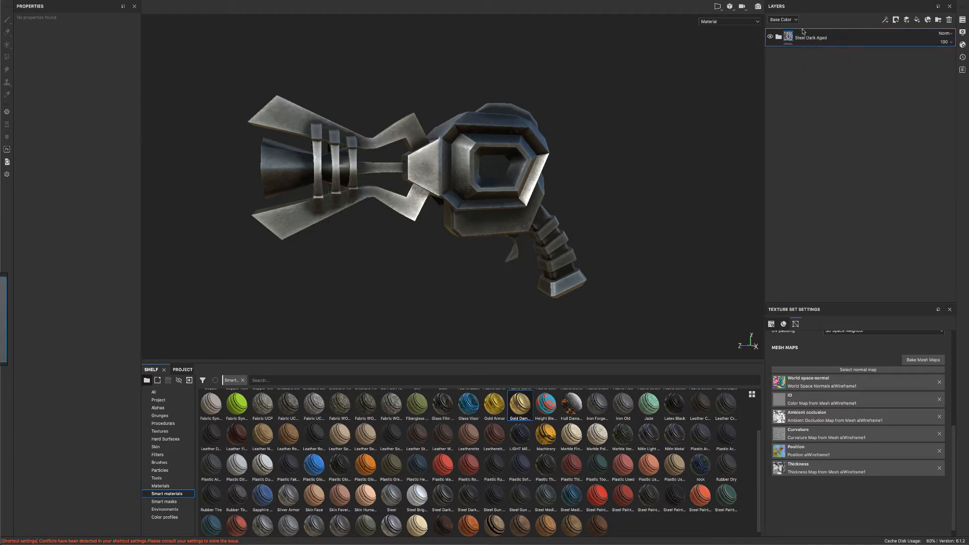
Layer Steel Dark Aged and Gold Damaged smart materials in place of the blank layer
{"action": "double_click", "coordinate": [519, 403]}
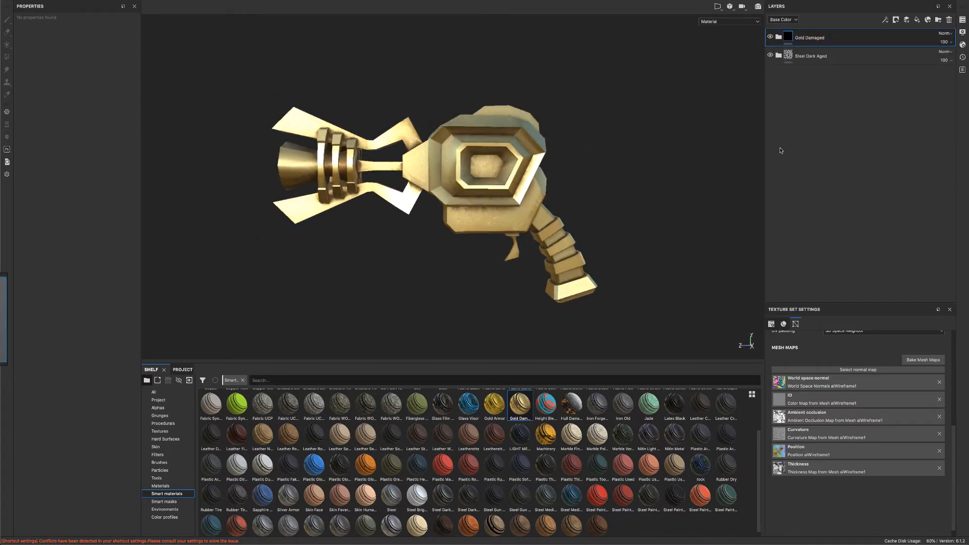
Black-mask the Gold Damaged layer and polygon-fill the ring, head and grip-tip faces white
{"action": "left_click", "coordinate": [770, 37]}
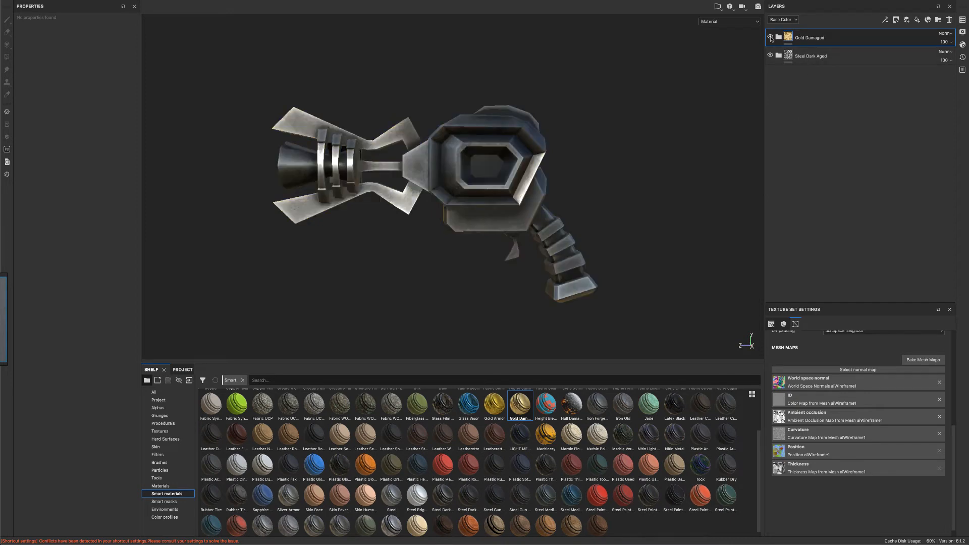
{"action": "right_click", "coordinate": [808, 38]}
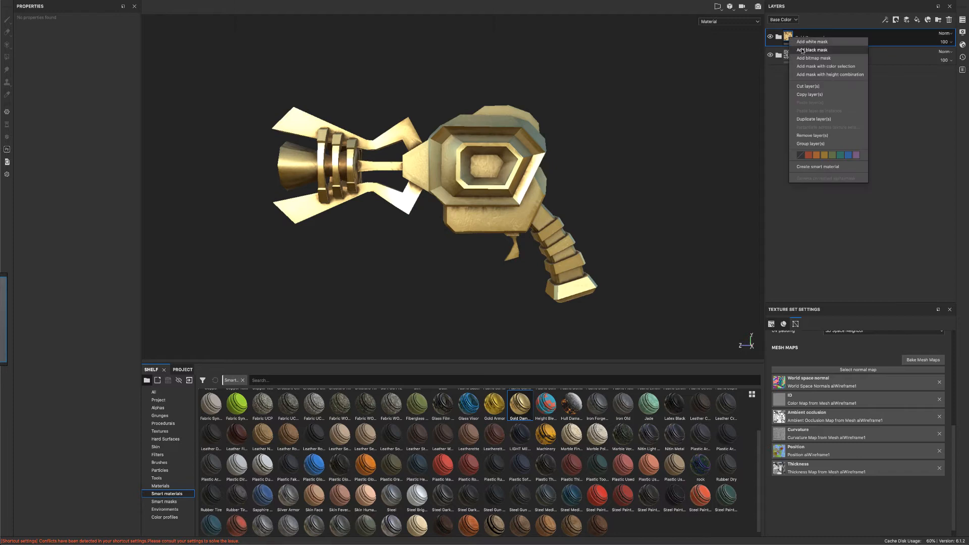
{"action": "left_click", "coordinate": [811, 49]}
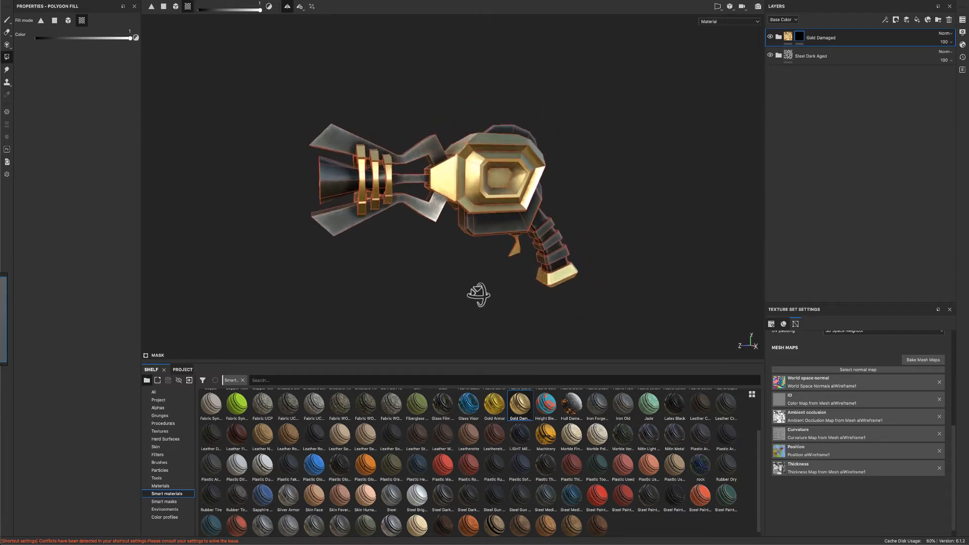
{"action": "left_click", "coordinate": [7, 31]}
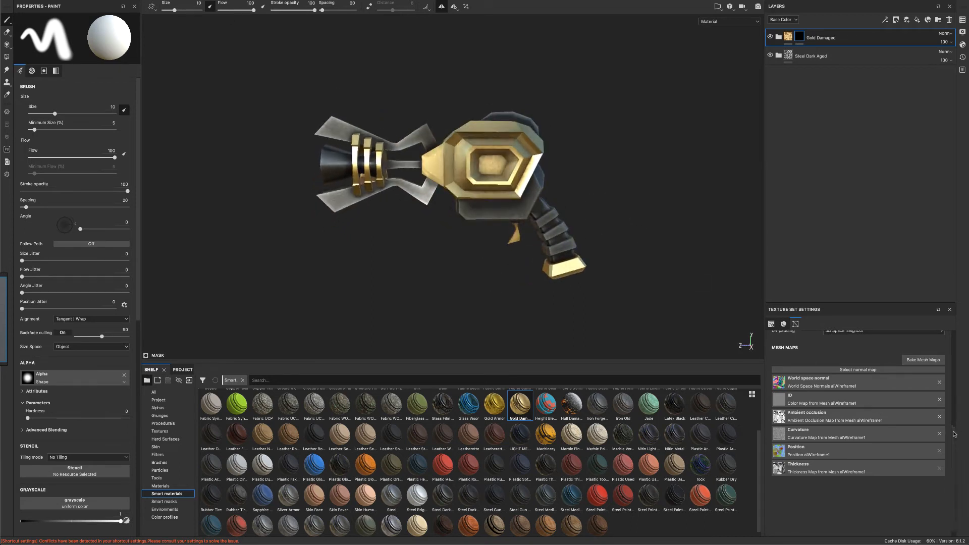
Add an Emissive channel and an emissive-only orange fill layer renamed glow
{"action": "left_click", "coordinate": [938, 410]}
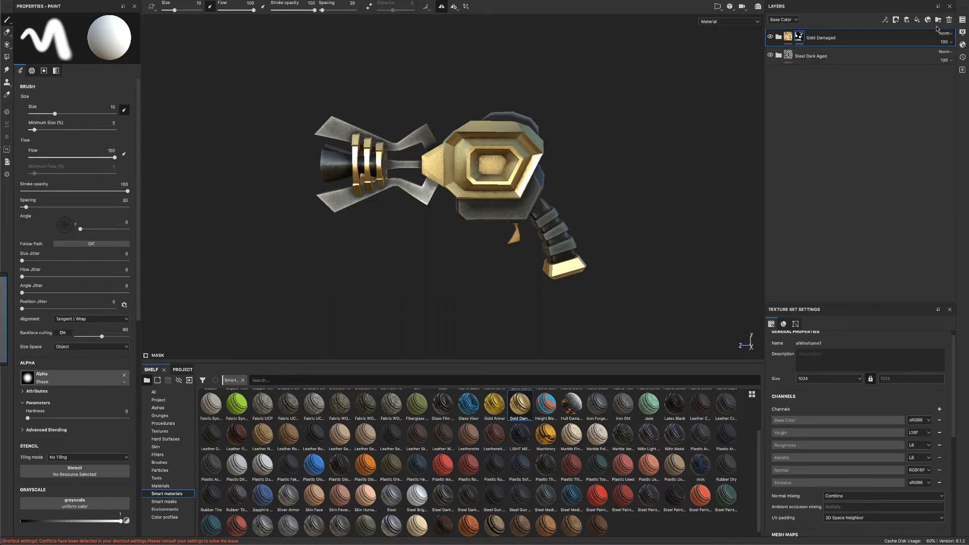
{"action": "mouse_move", "coordinate": [918, 20]}
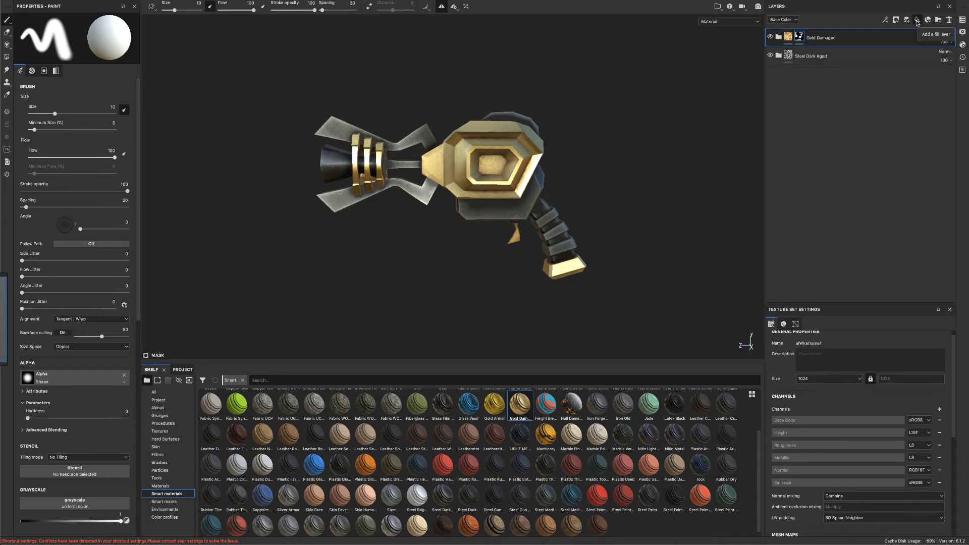
{"action": "left_click", "coordinate": [917, 19]}
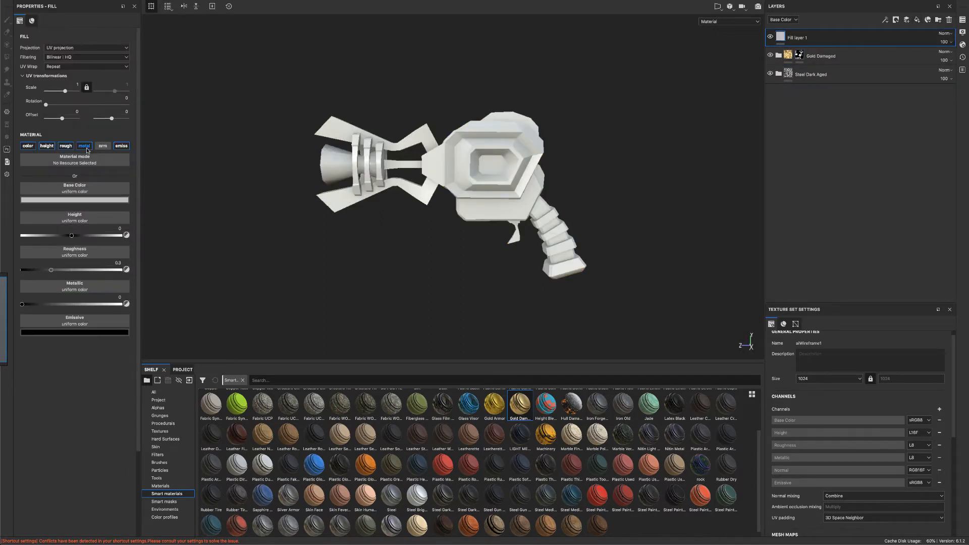
{"action": "left_click", "coordinate": [122, 146]}
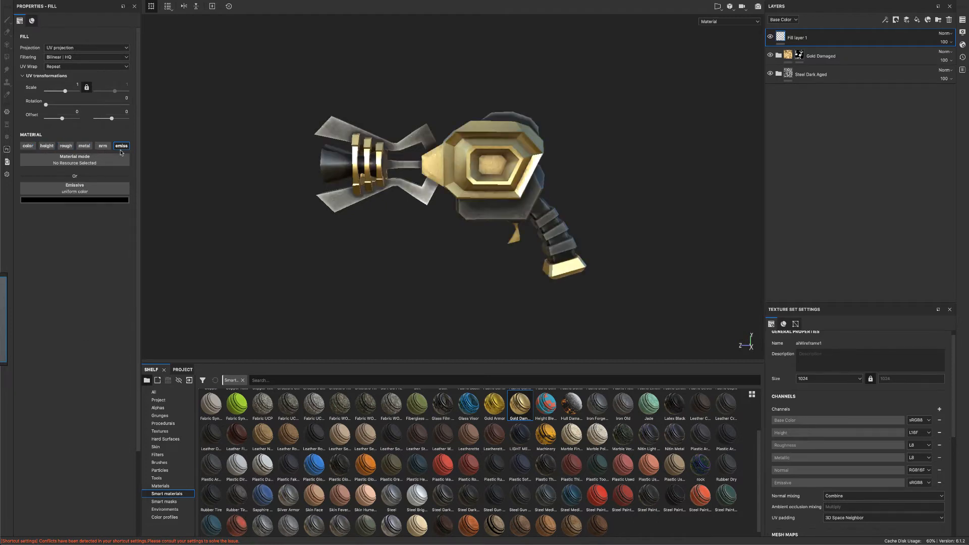
{"action": "left_click", "coordinate": [73, 199]}
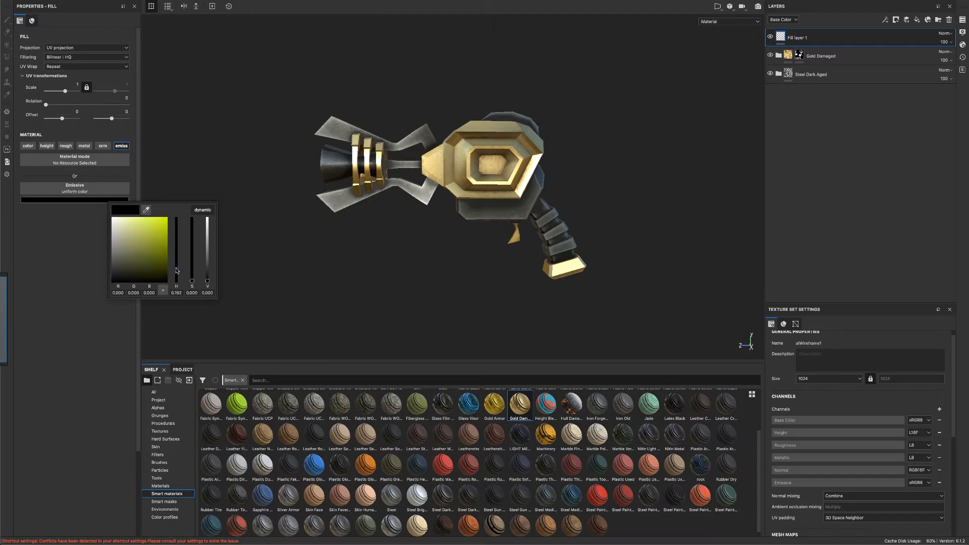
{"action": "left_click", "coordinate": [176, 249]}
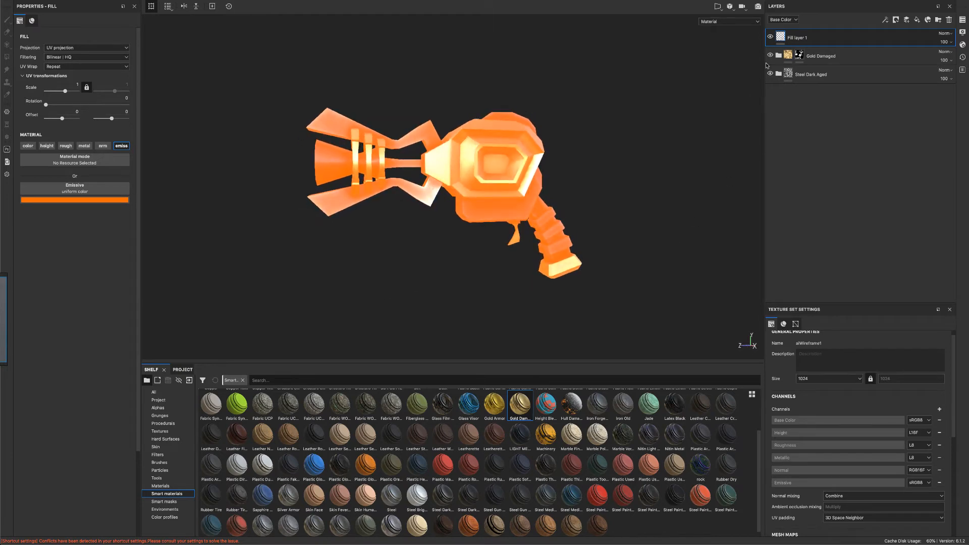
{"action": "double_click", "coordinate": [797, 38]}
{"action": "type", "text": "glow"}
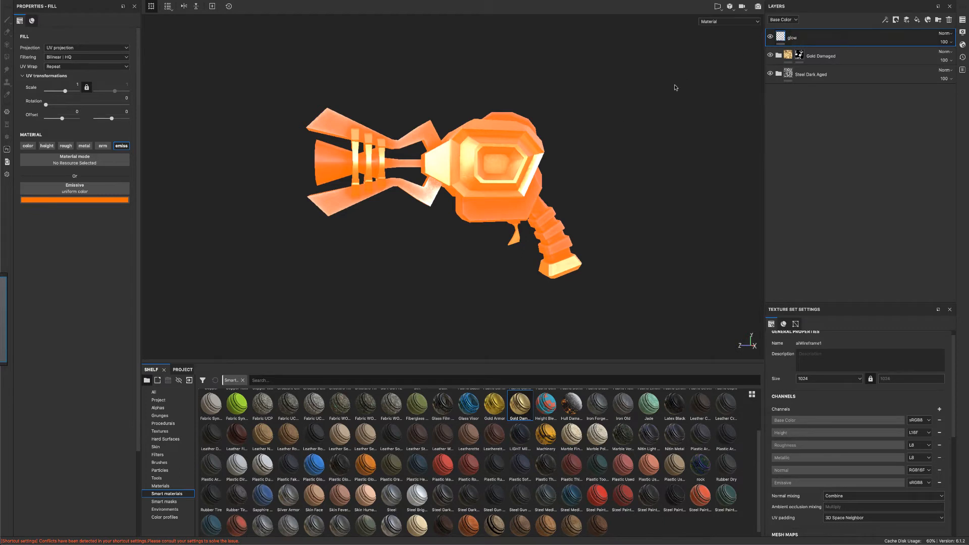
Black-mask the glow layer and polygon-fill only the recessed core face of the head
{"action": "right_click", "coordinate": [793, 37]}
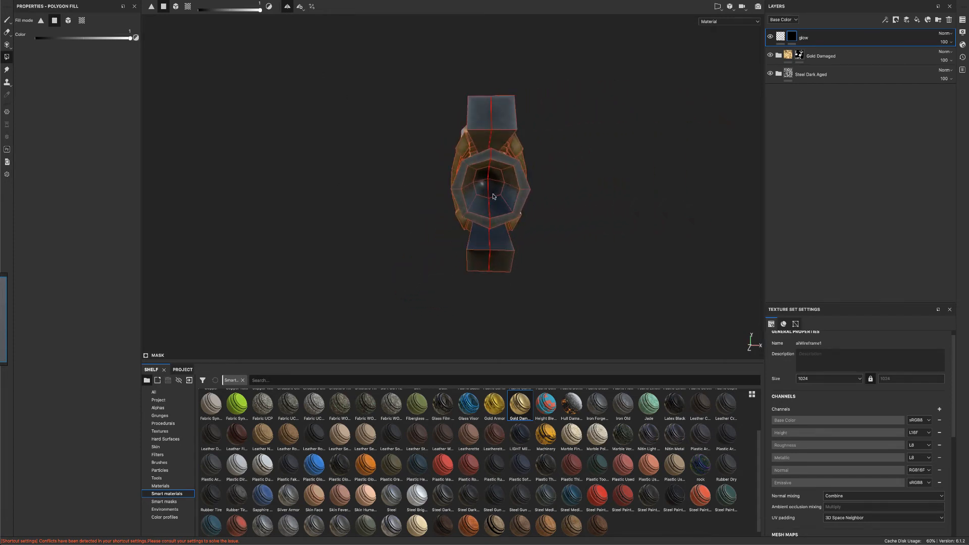
{"action": "left_click", "coordinate": [491, 192]}
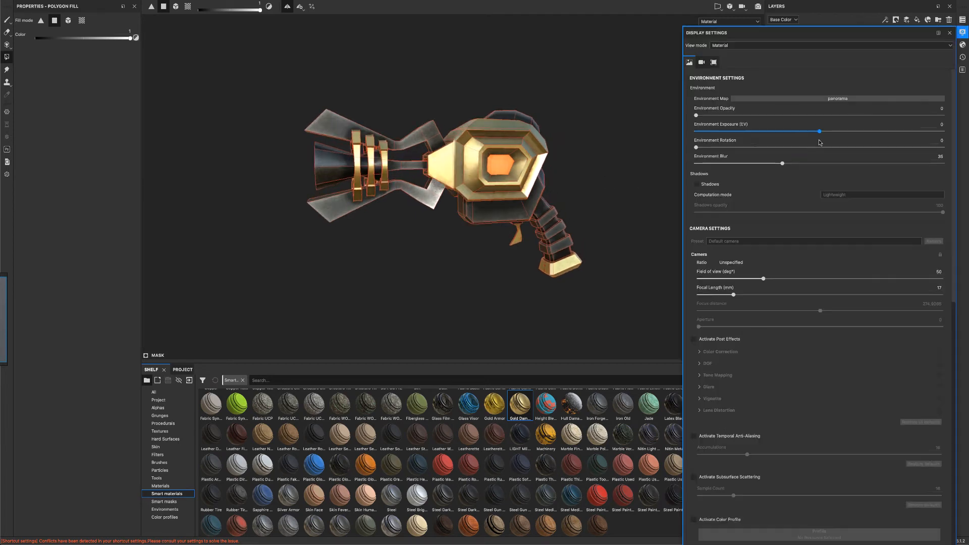
Enable viewport shadows and post effects with the vignette turned on
{"action": "left_click", "coordinate": [697, 184]}
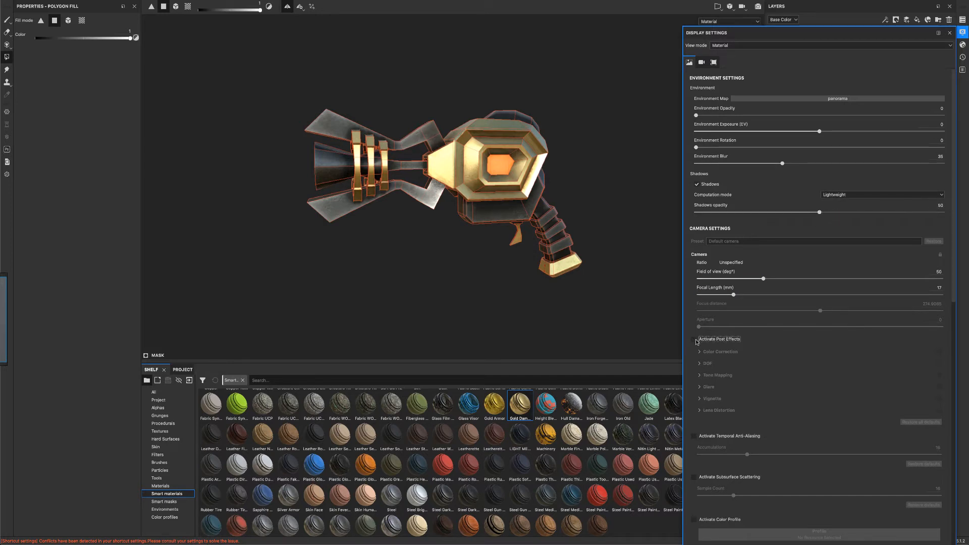
{"action": "left_click", "coordinate": [694, 339]}
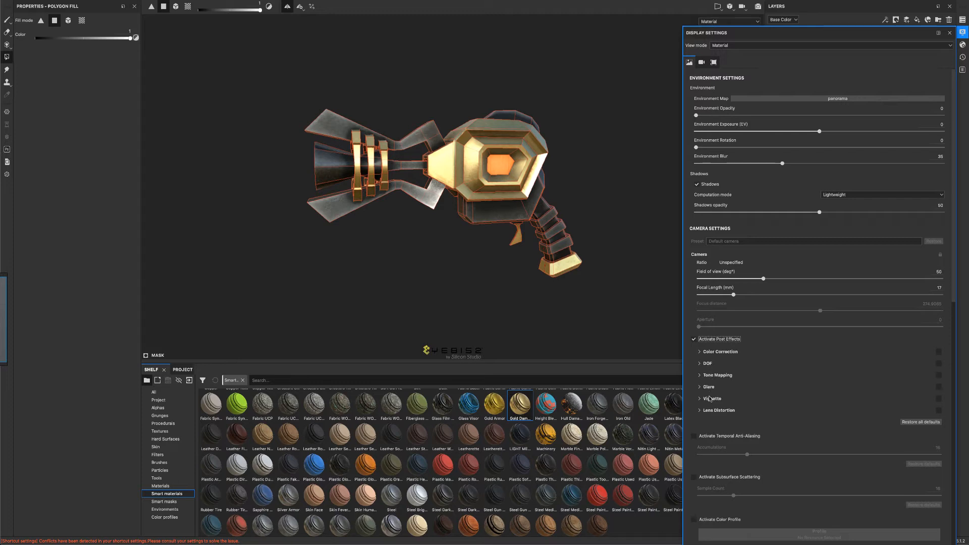
{"action": "left_click", "coordinate": [701, 398]}
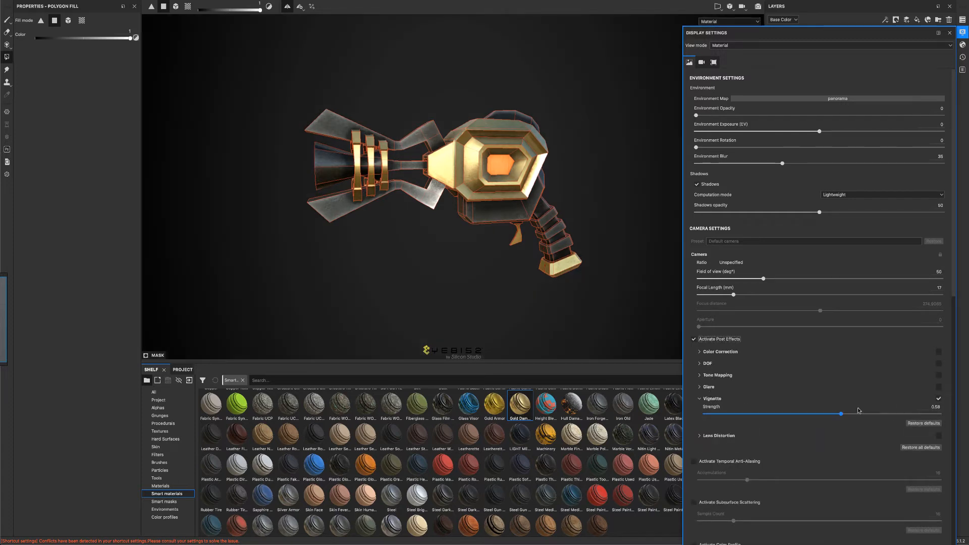
{"action": "left_click", "coordinate": [939, 386]}
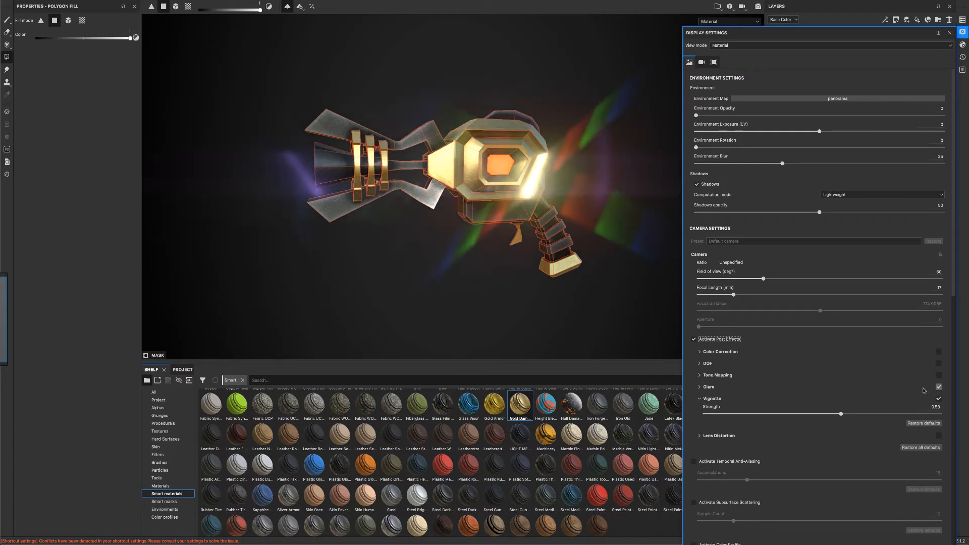
Switch the glare shape to Bloom and activate temporal anti-aliasing
{"action": "left_click", "coordinate": [709, 387]}
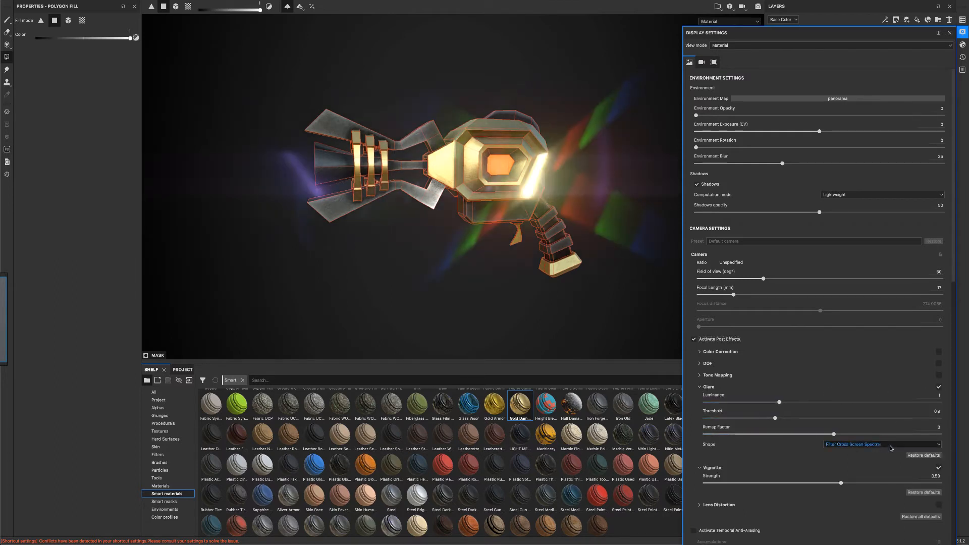
{"action": "left_click", "coordinate": [880, 444]}
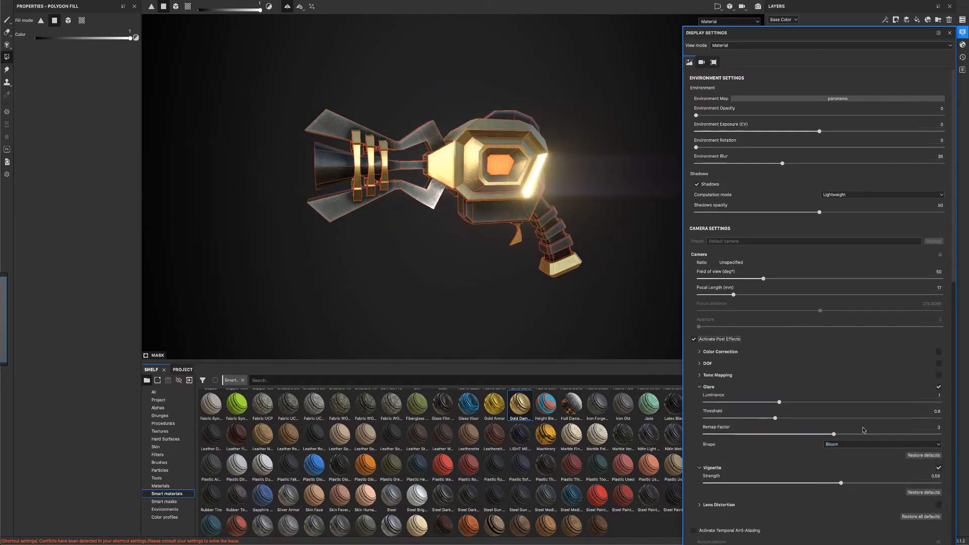
{"action": "scroll", "scroll_direction": "down", "scroll_amount": 3}
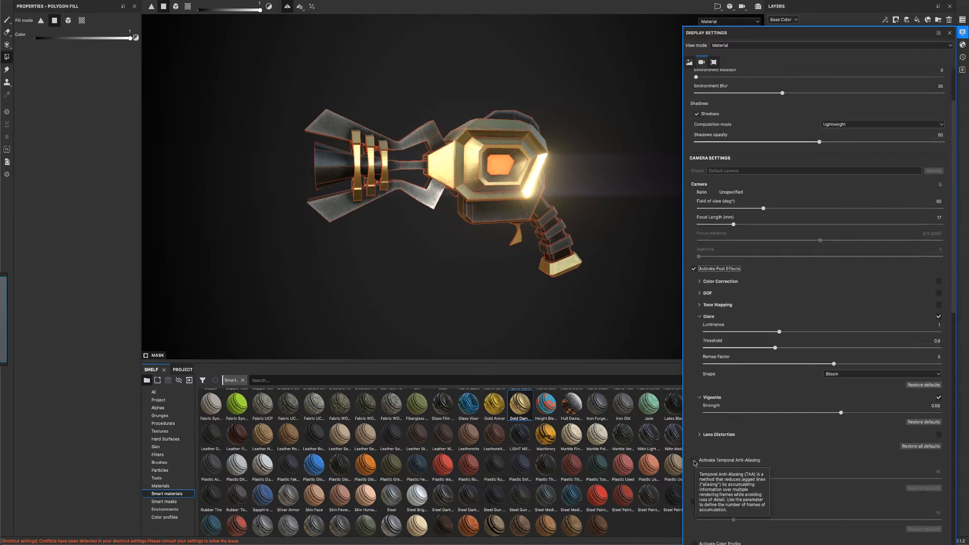
{"action": "left_click", "coordinate": [693, 460]}
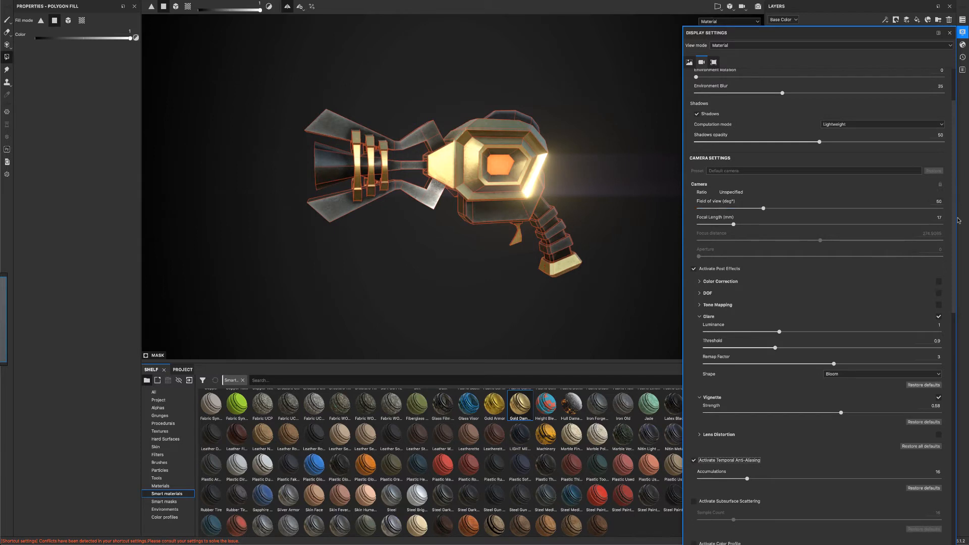
Bring up the Shader Settings to raise emissive intensity to about 17
{"action": "left_click", "coordinate": [962, 45]}
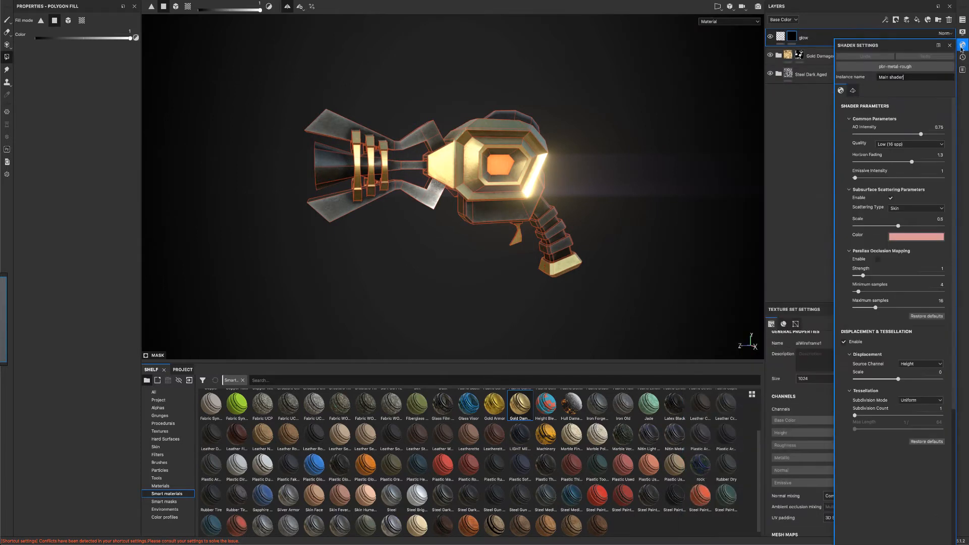
{"action": "mouse_move", "coordinate": [865, 208]}
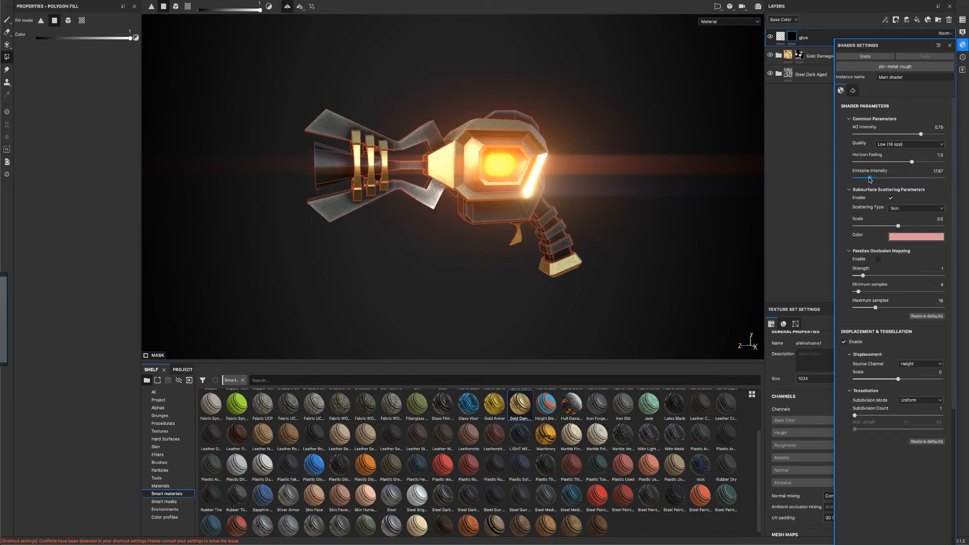
{"action": "mouse_move", "coordinate": [952, 89]}
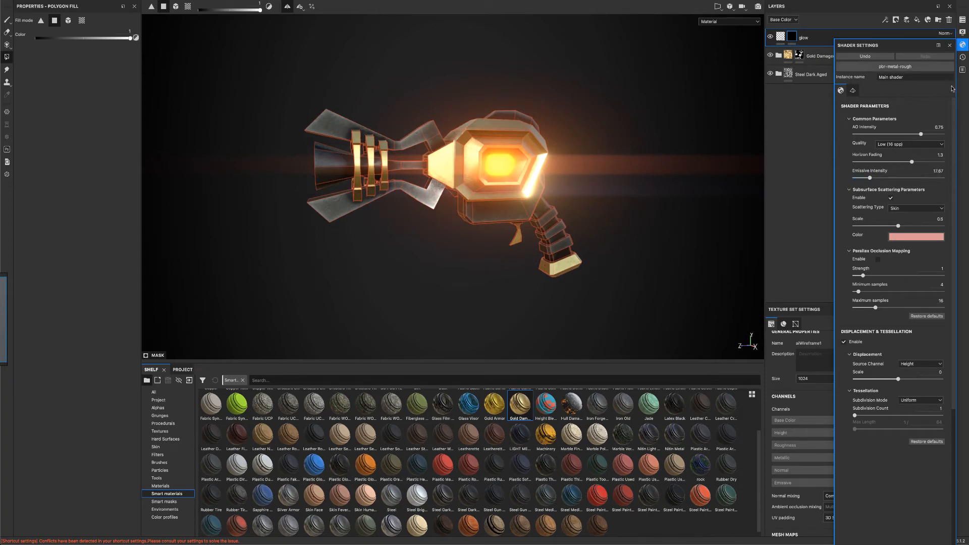
Try several HDR environment maps including a cloudy sky, then keep the earlier one
{"action": "left_click", "coordinate": [962, 32]}
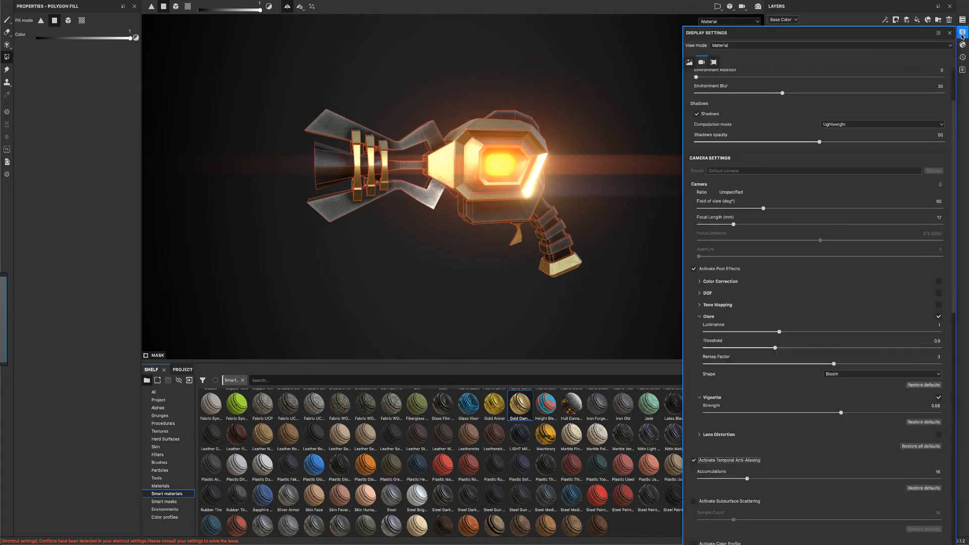
{"action": "scroll", "scroll_direction": "up", "scroll_amount": 3}
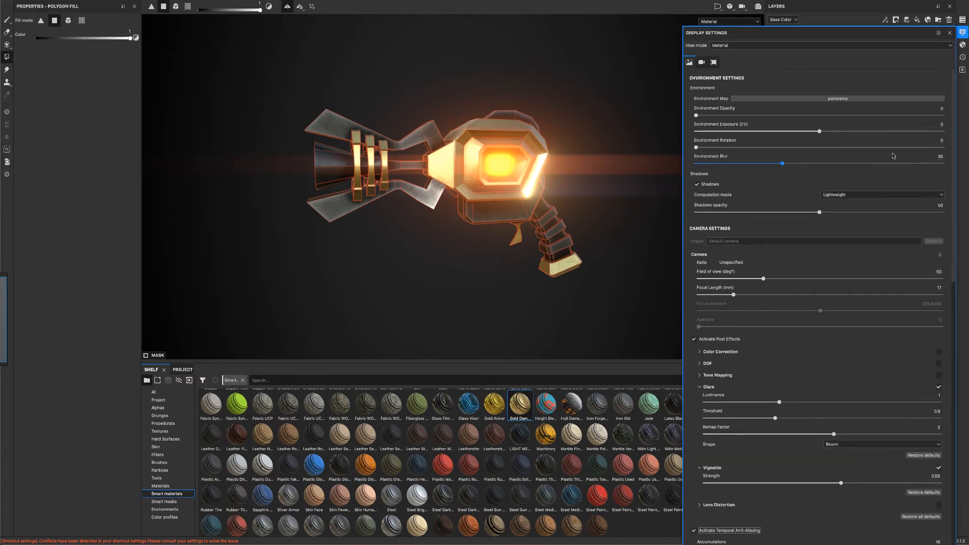
{"action": "left_click", "coordinate": [837, 97]}
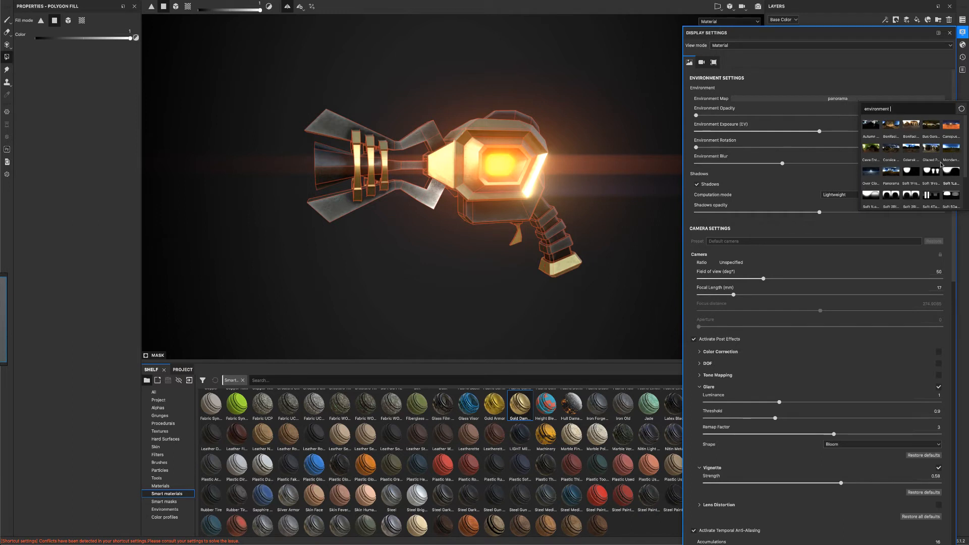
{"action": "left_click", "coordinate": [951, 161]}
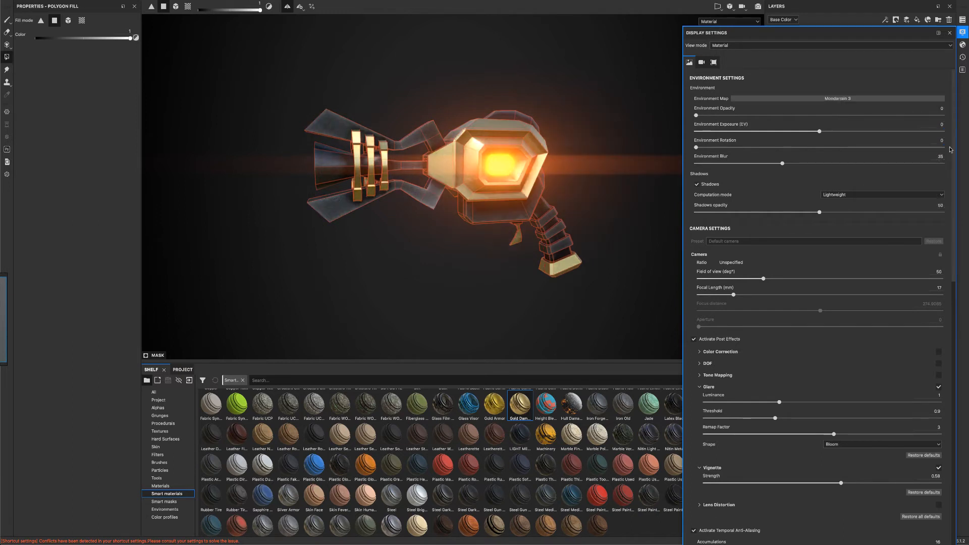
{"action": "left_click", "coordinate": [837, 98]}
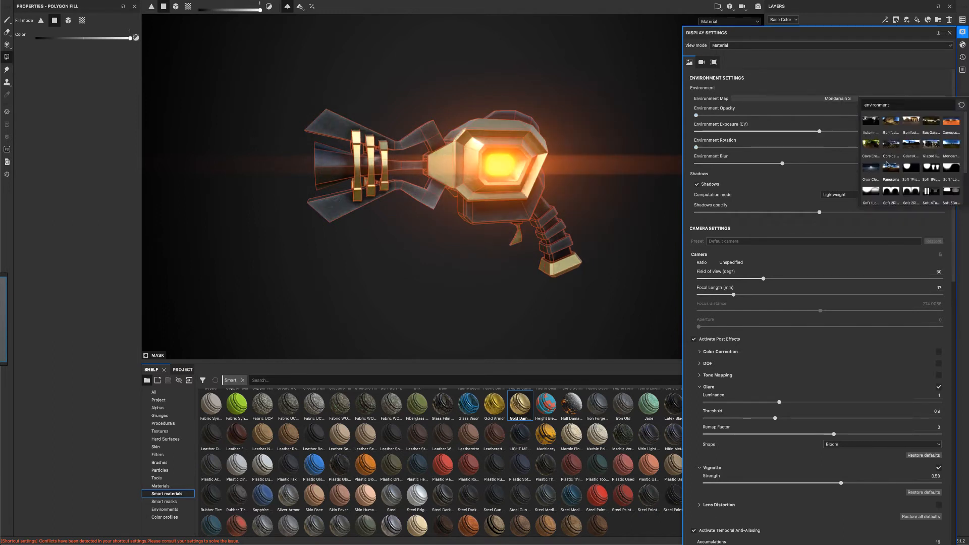
{"action": "left_click", "coordinate": [871, 180]}
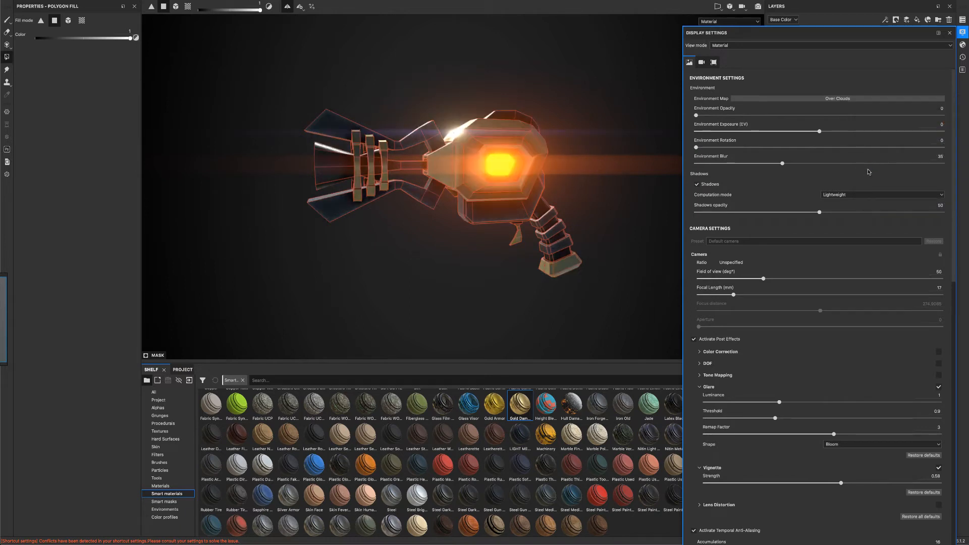
{"action": "left_click", "coordinate": [837, 98]}
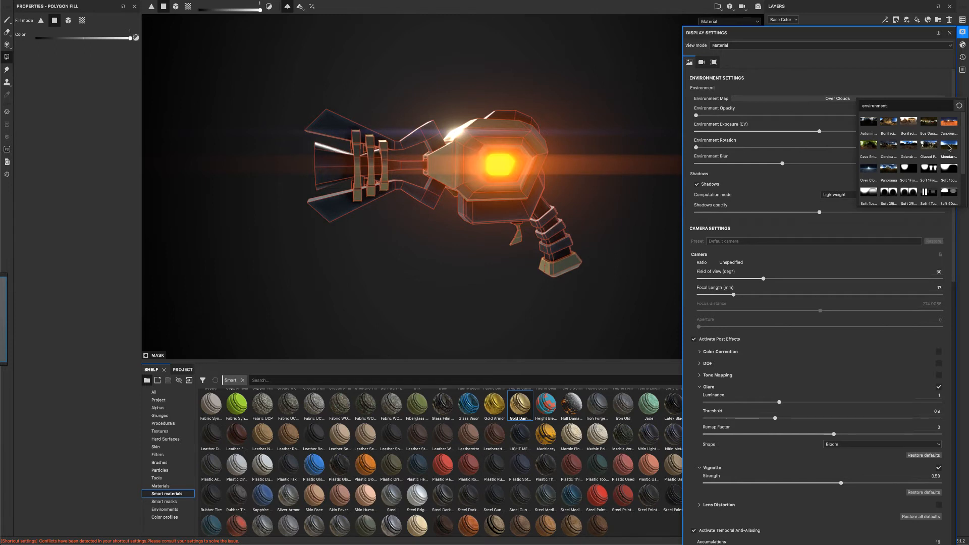
{"action": "left_click", "coordinate": [948, 146]}
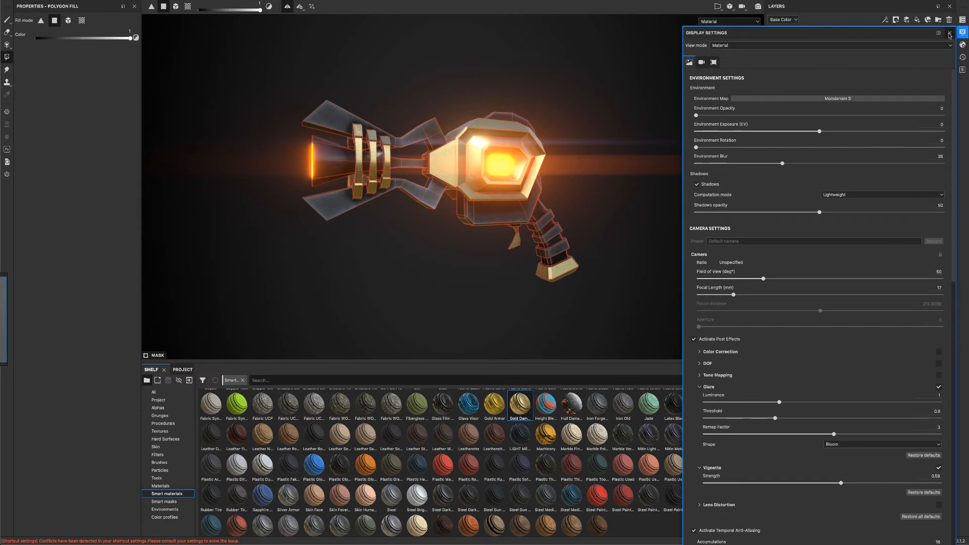
{"action": "left_click", "coordinate": [948, 33]}
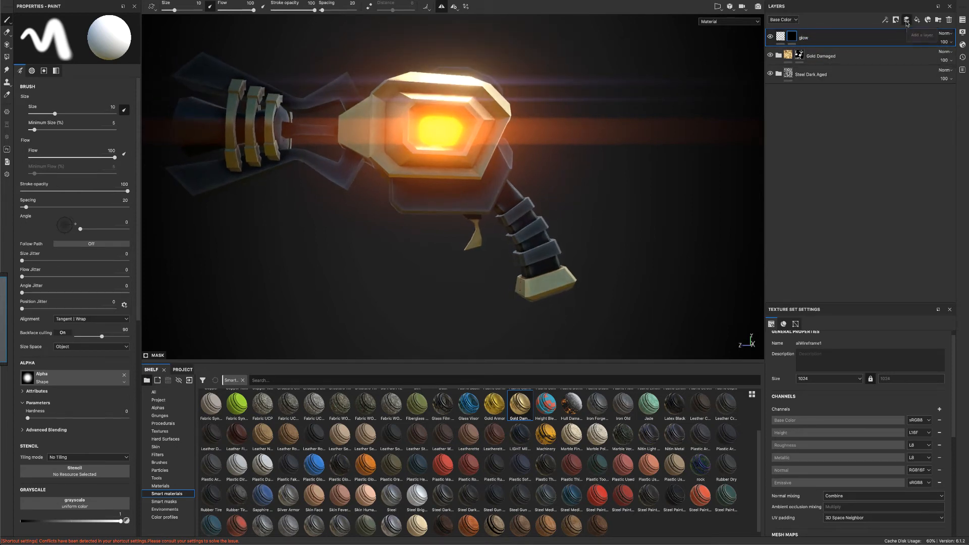
Add a paint layer above glow and load the Circle Split alpha as the brush stamp
{"action": "left_click", "coordinate": [906, 20]}
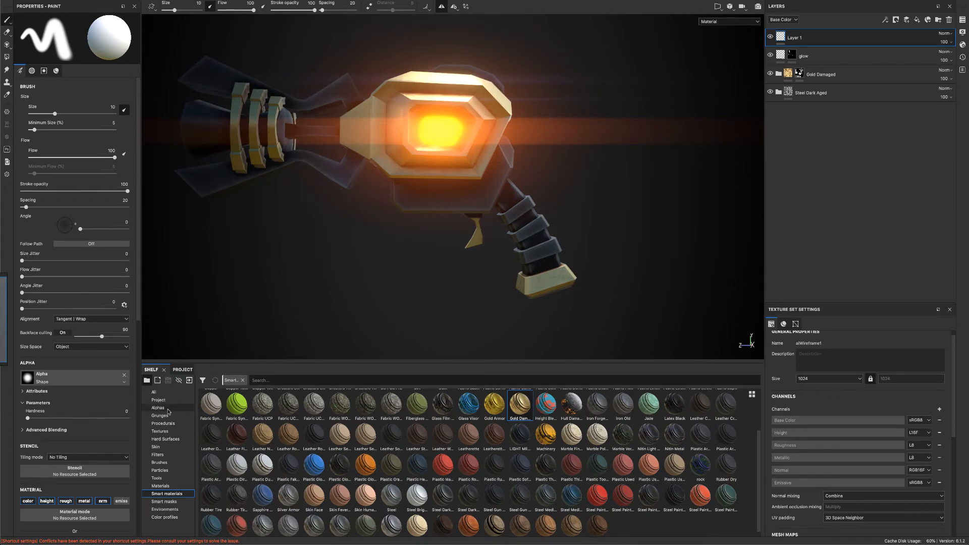
{"action": "left_click", "coordinate": [159, 408]}
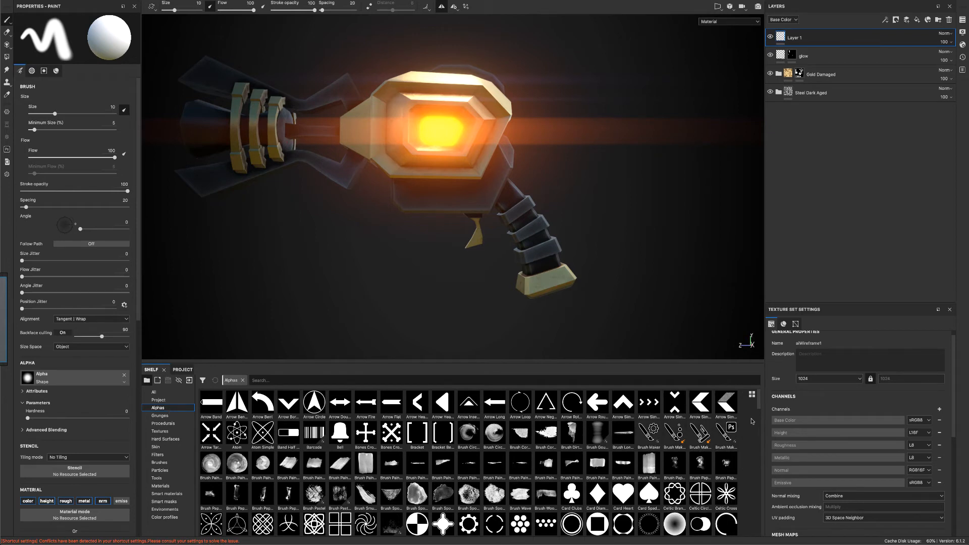
{"action": "scroll", "scroll_direction": "down", "scroll_amount": 3}
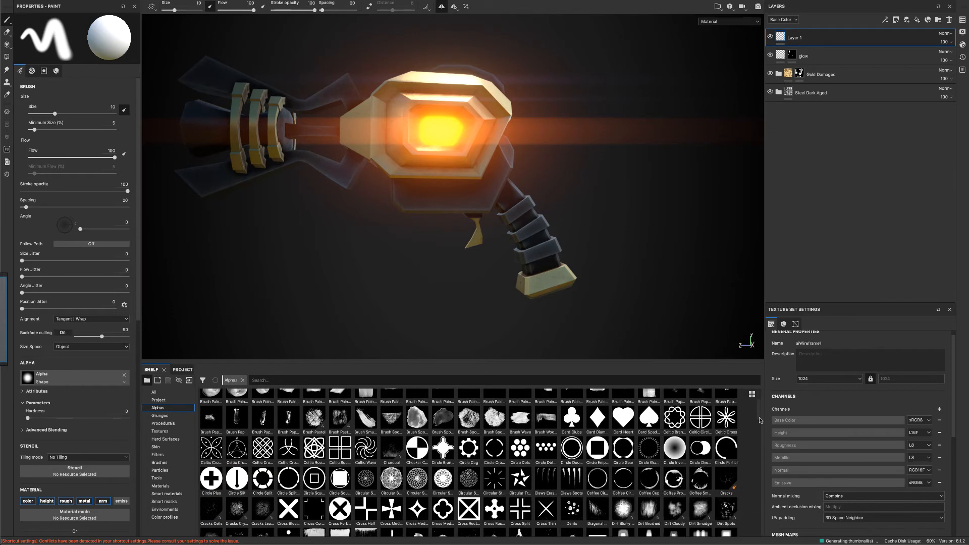
{"action": "scroll", "scroll_direction": "down", "scroll_amount": 3}
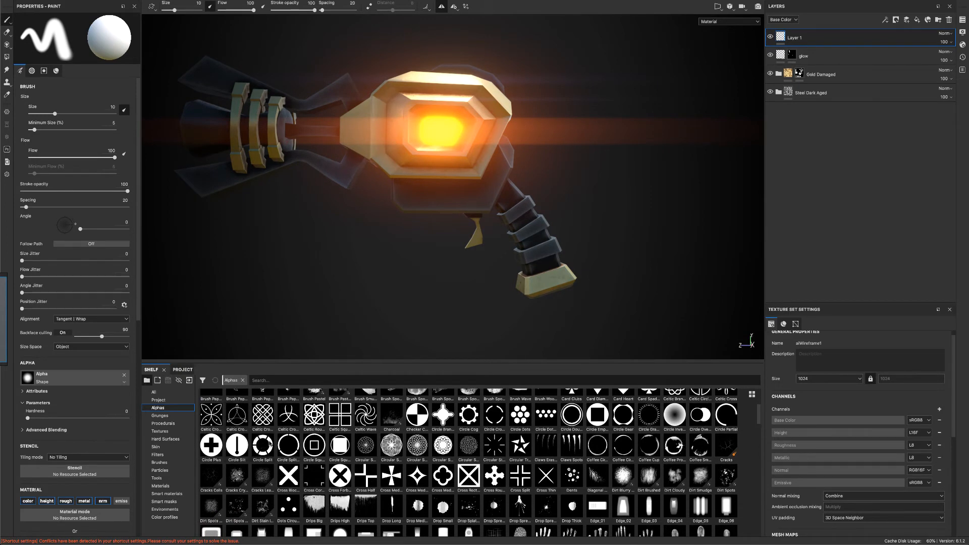
{"action": "mouse_move", "coordinate": [263, 446]}
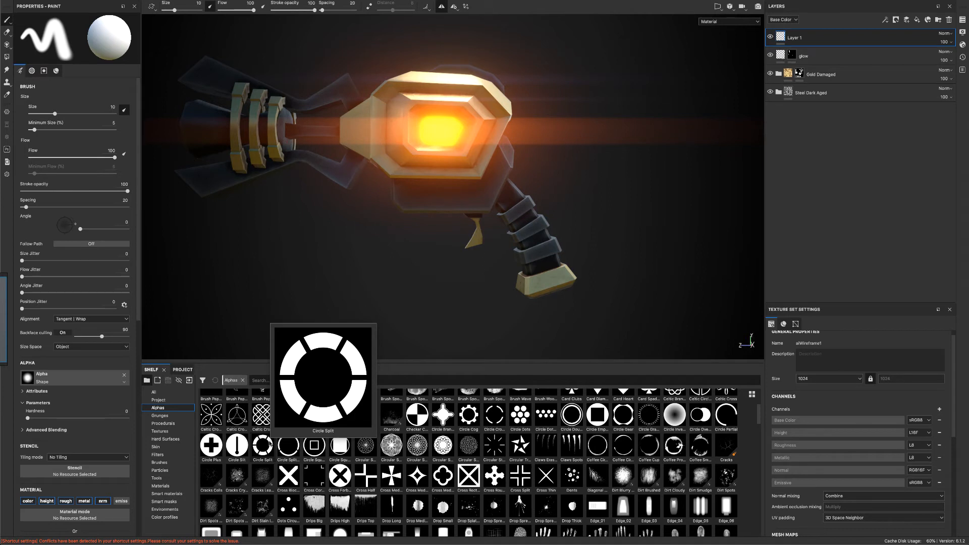
{"action": "left_click", "coordinate": [262, 446]}
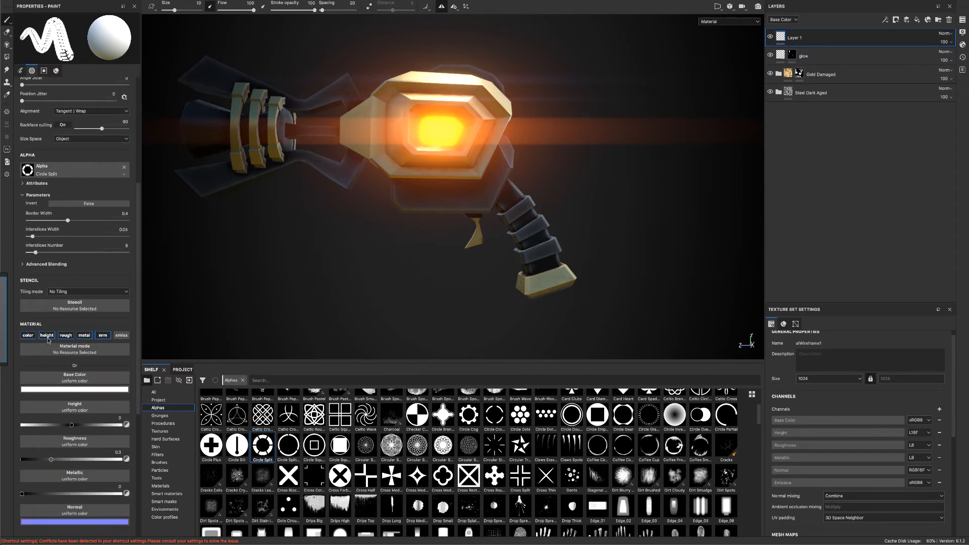
Disable base colour, metallic and roughness so the brush paints height only
{"action": "left_click", "coordinate": [84, 335]}
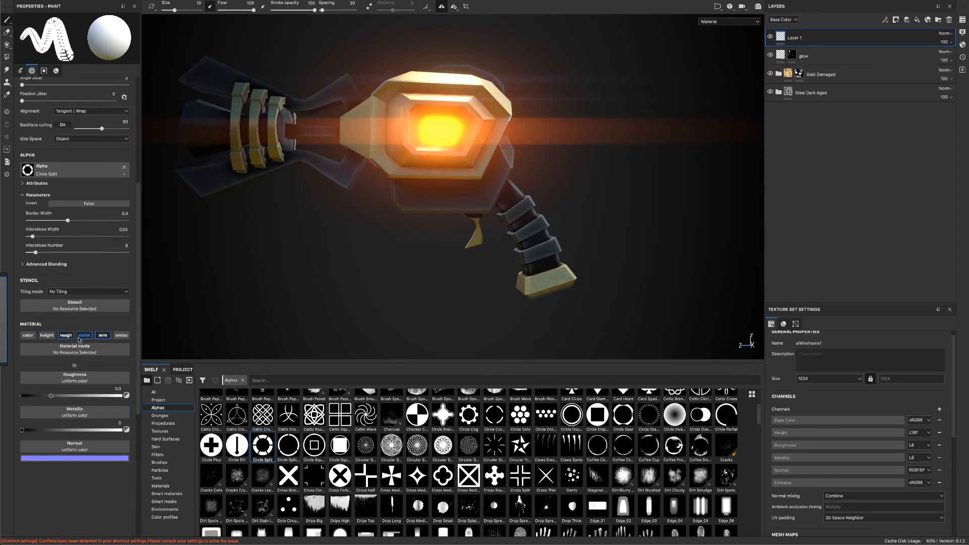
{"action": "left_click", "coordinate": [84, 335]}
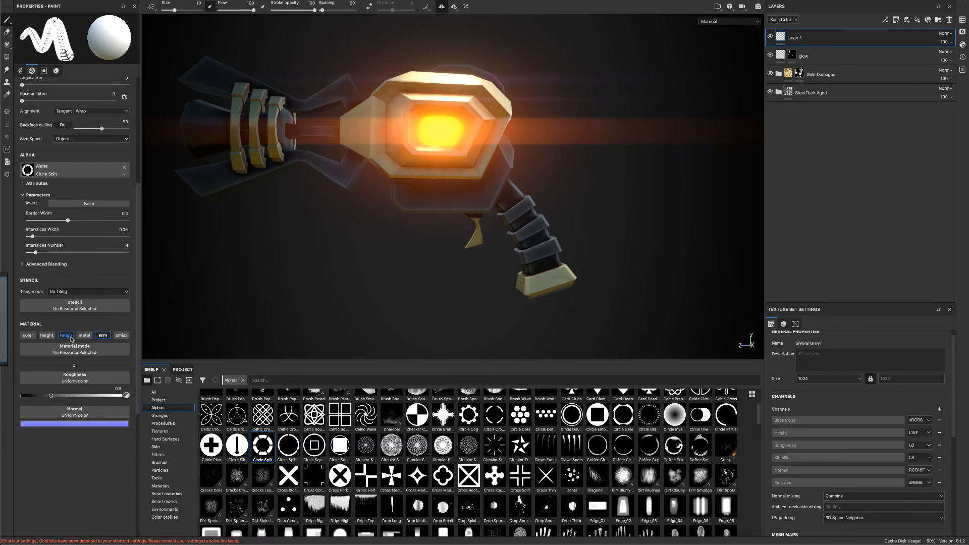
{"action": "left_click", "coordinate": [46, 335]}
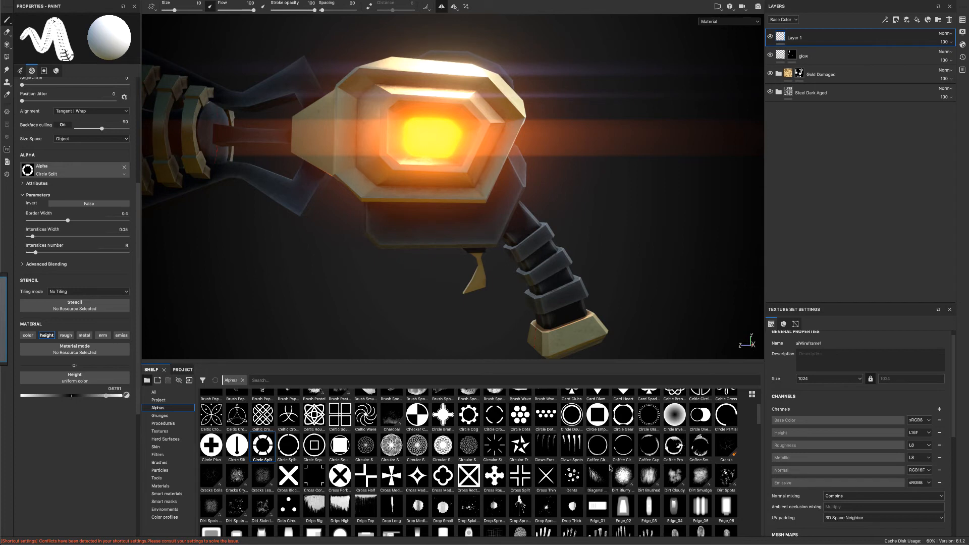
{"action": "mouse_move", "coordinate": [760, 437]}
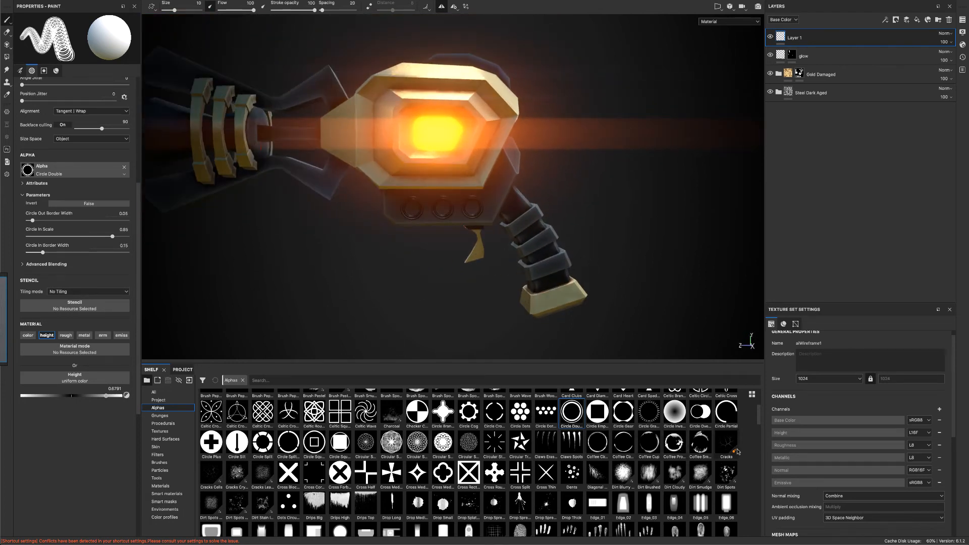
Switch the stamp to a plain filled circle for the glowing dots and select Layer 1 to rename it detail
{"action": "scroll", "scroll_direction": "down", "scroll_amount": 3}
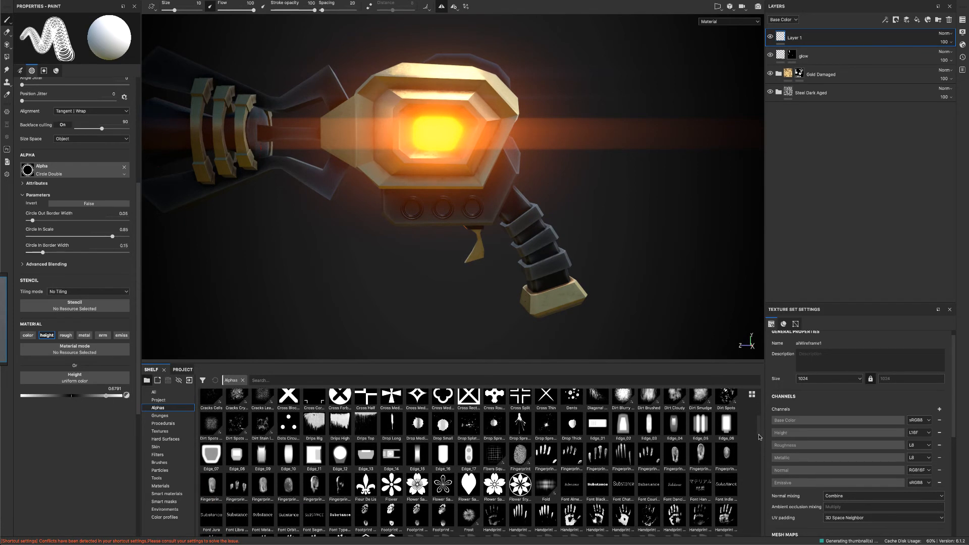
{"action": "scroll", "scroll_direction": "down", "scroll_amount": 3}
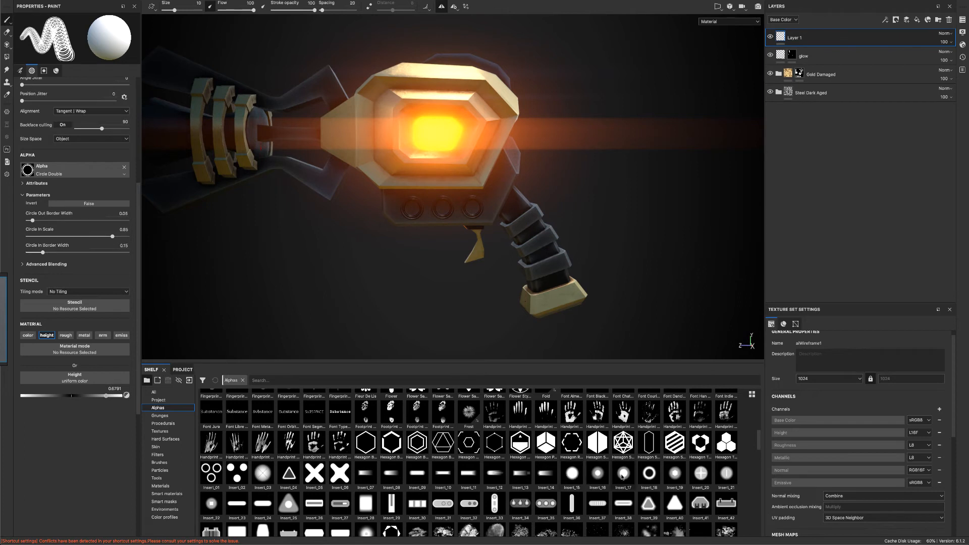
{"action": "left_click", "coordinate": [624, 473]}
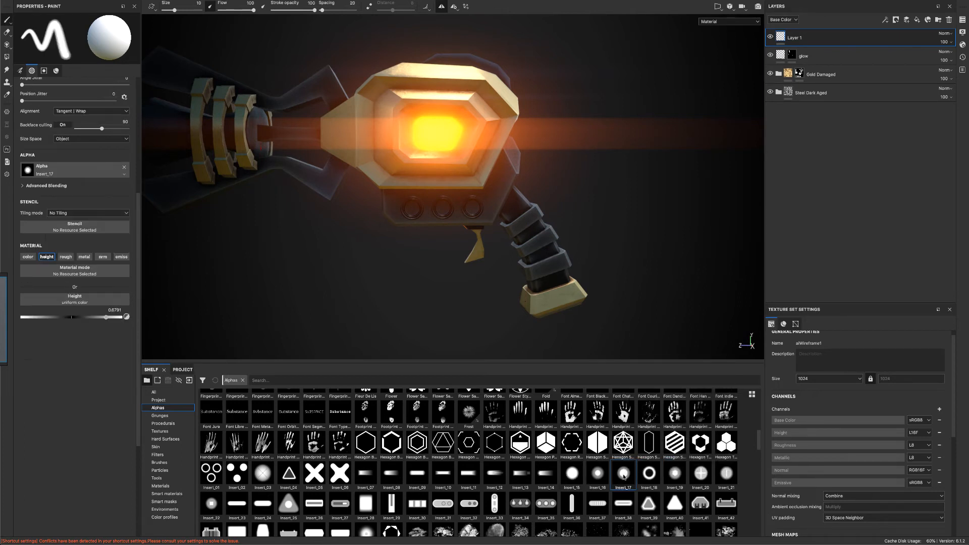
{"action": "mouse_move", "coordinate": [169, 31]}
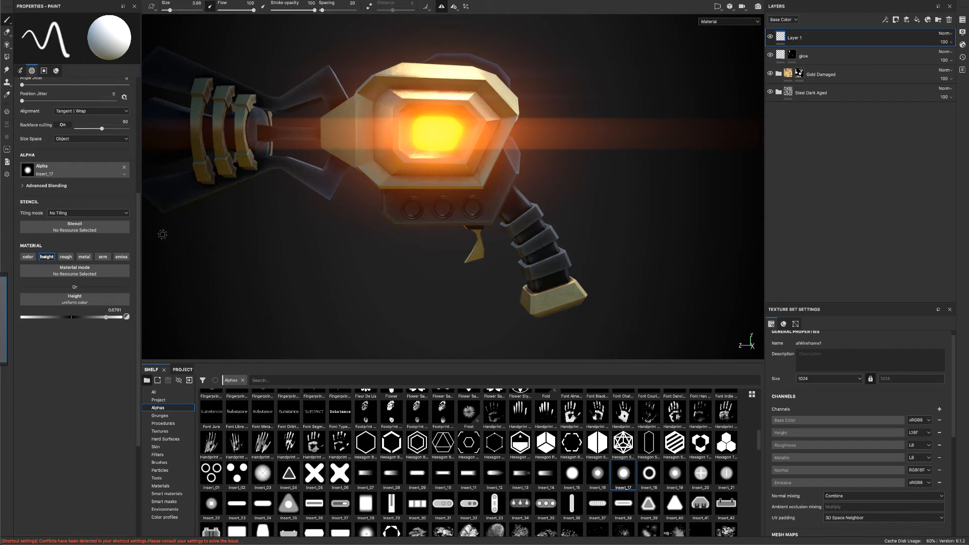
{"action": "left_click", "coordinate": [803, 56]}
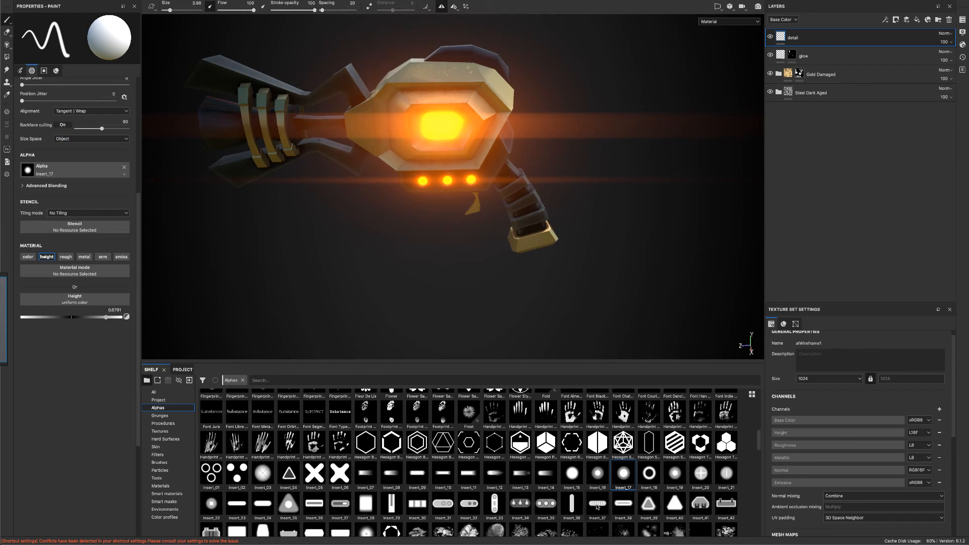
Scroll the Alphas shelf to find the Shape Lines Bending stamp for the vent grille
{"action": "scroll", "scroll_direction": "up", "scroll_amount": 3}
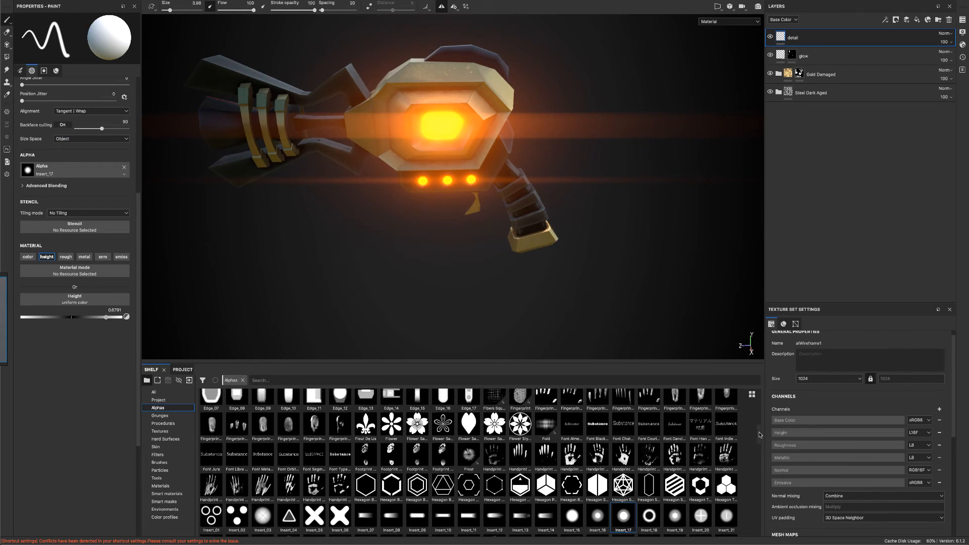
{"action": "scroll", "scroll_direction": "up", "scroll_amount": 3}
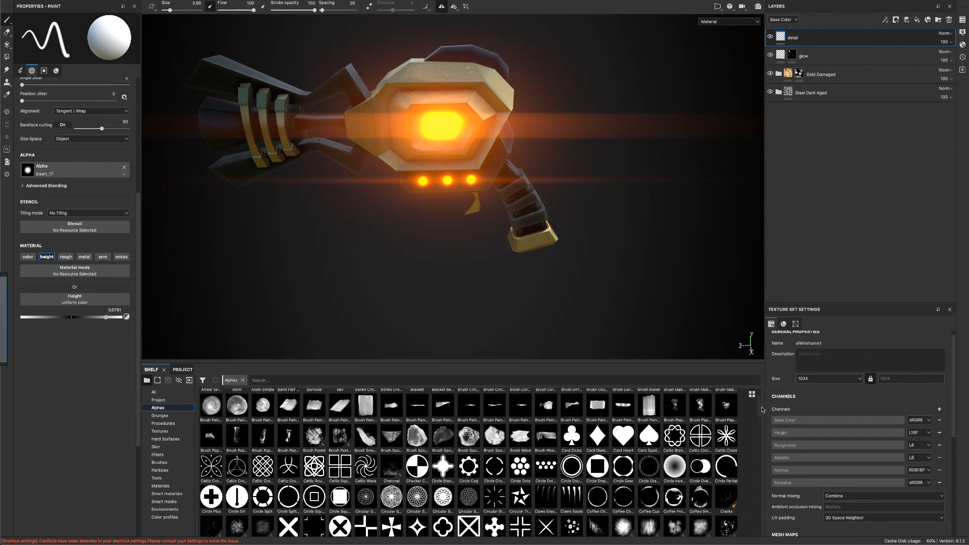
{"action": "scroll", "scroll_direction": "up", "scroll_amount": 3}
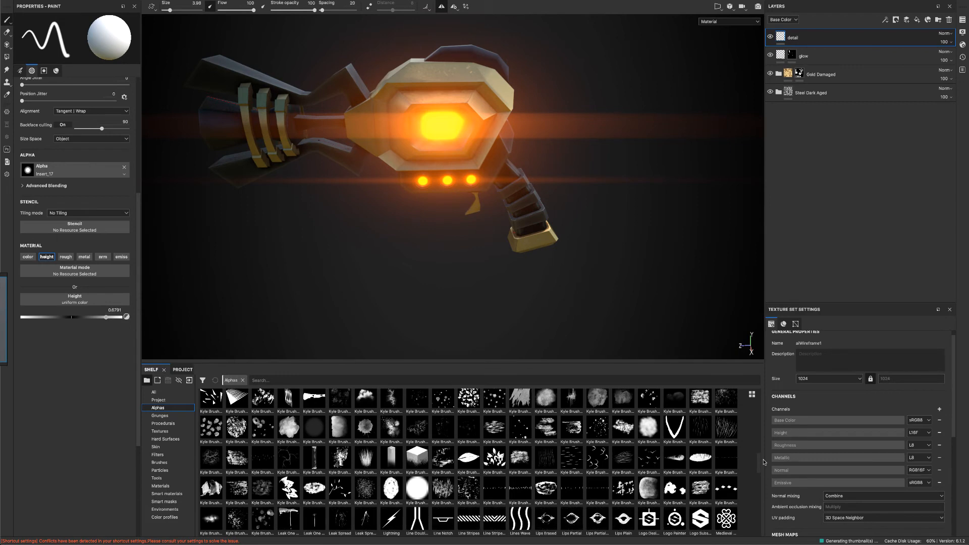
{"action": "scroll", "scroll_direction": "down", "scroll_amount": 3}
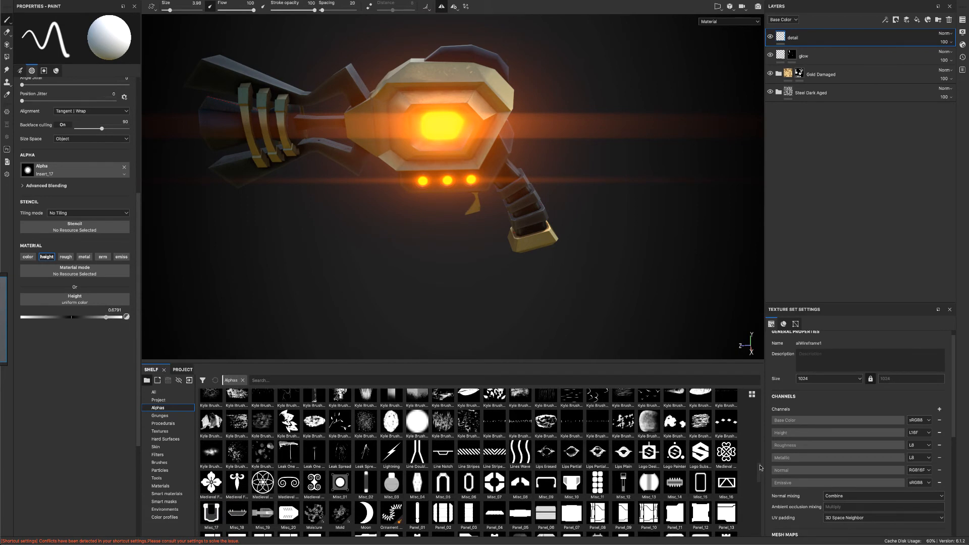
{"action": "scroll", "scroll_direction": "down", "scroll_amount": 3}
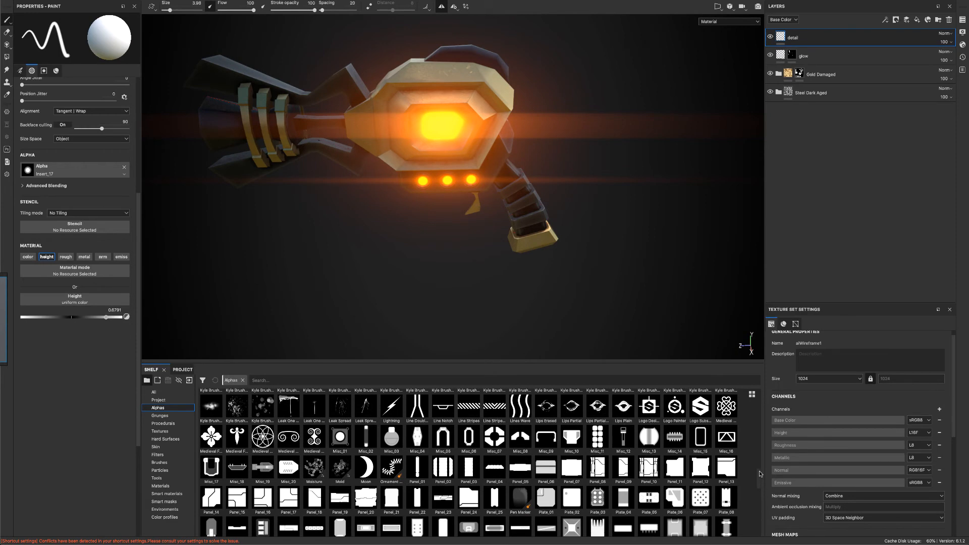
{"action": "scroll", "scroll_direction": "down", "scroll_amount": 3}
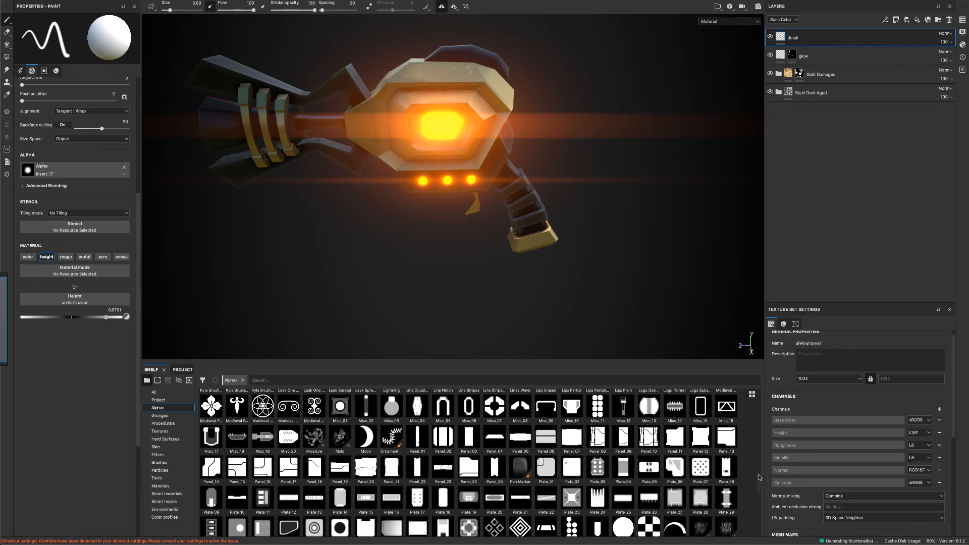
{"action": "scroll", "scroll_direction": "down", "scroll_amount": 3}
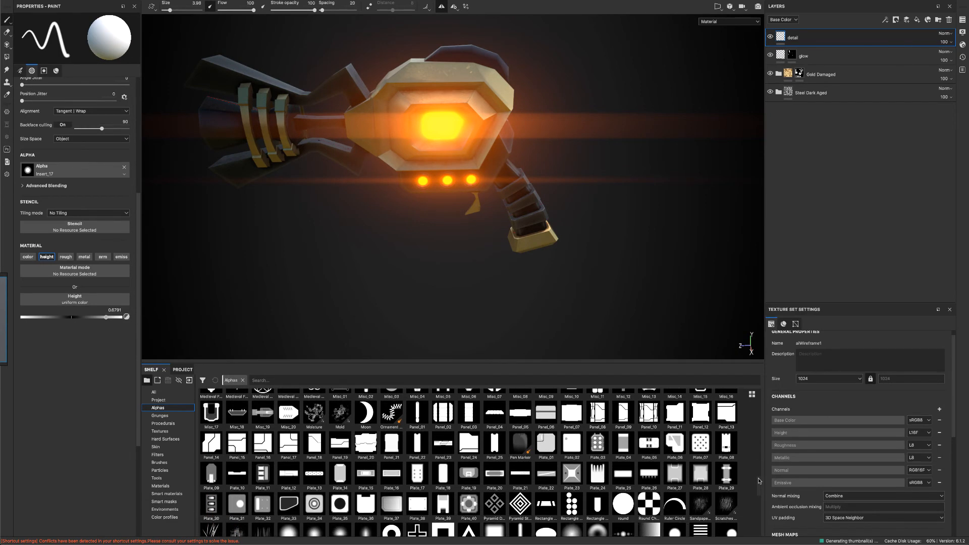
{"action": "scroll", "scroll_direction": "down", "scroll_amount": 3}
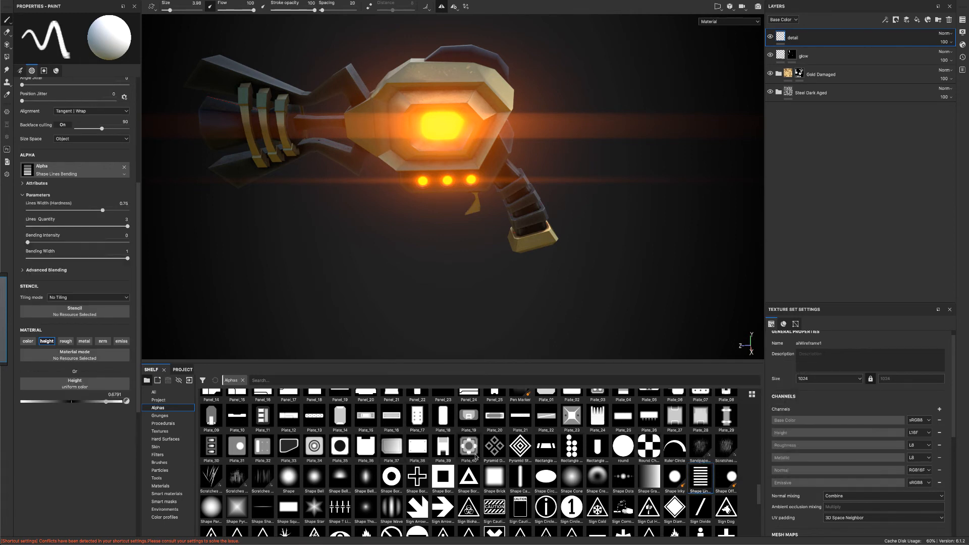
{"action": "mouse_move", "coordinate": [698, 476]}
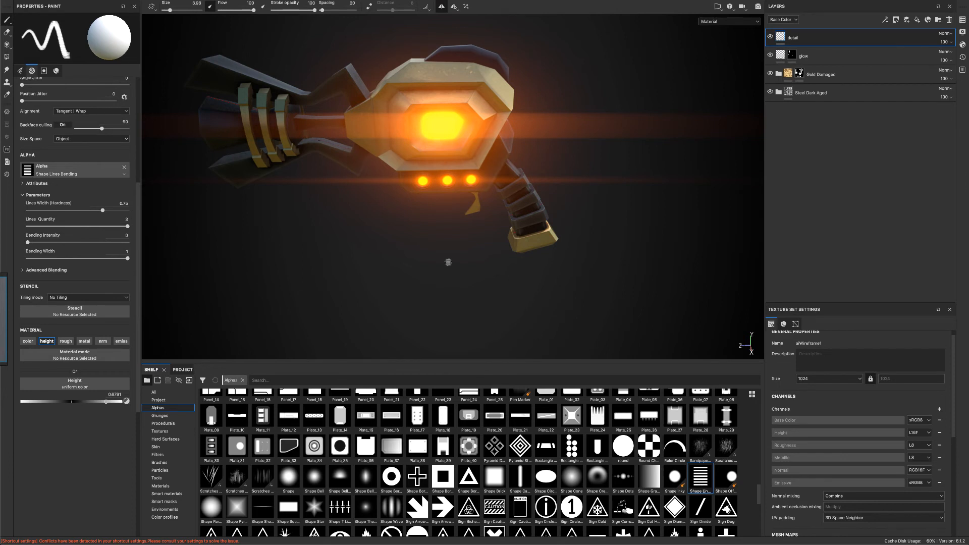
{"action": "mouse_move", "coordinate": [448, 262]}
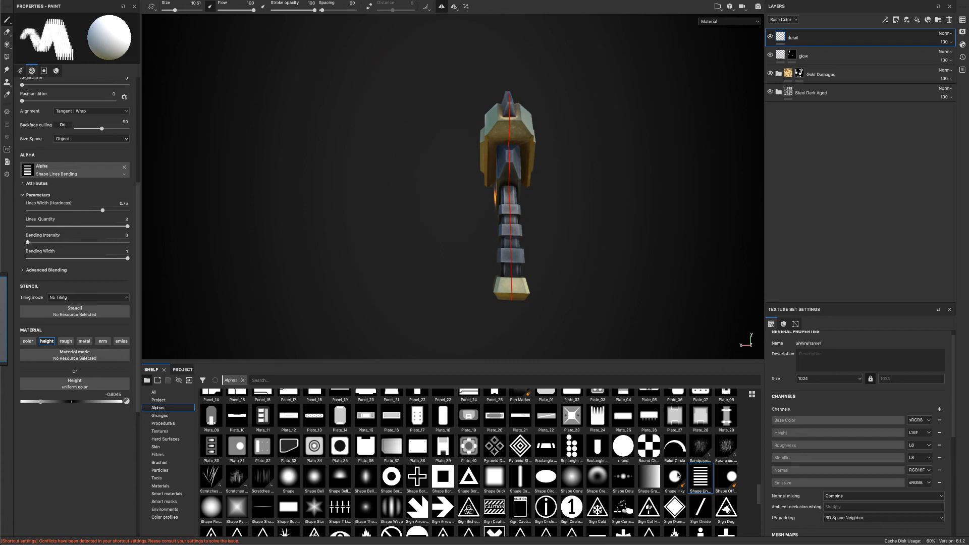
{"action": "mouse_move", "coordinate": [624, 448]}
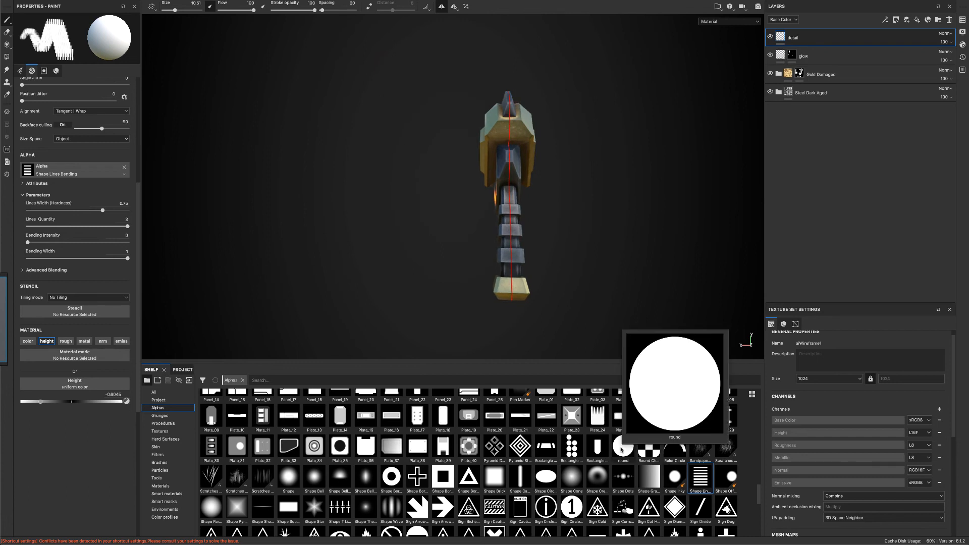
Load the Shape Border Circle alpha as the brush for indented ring details on the head
{"action": "left_click", "coordinate": [623, 446]}
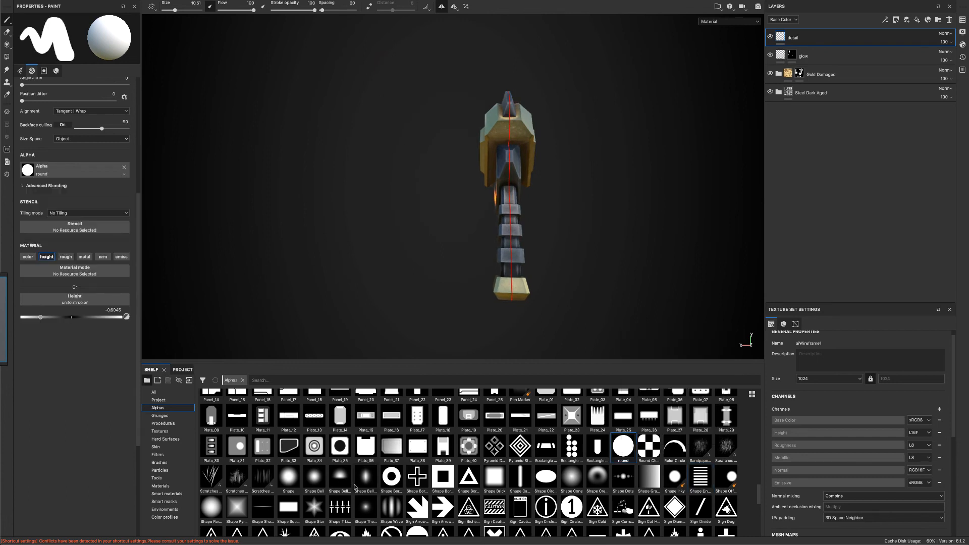
{"action": "left_click", "coordinate": [392, 475]}
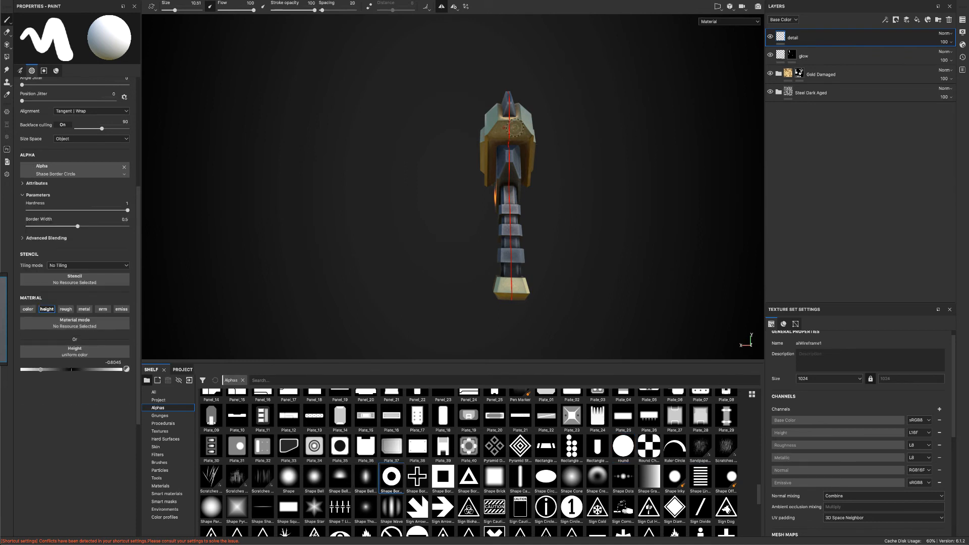
{"action": "scroll", "scroll_direction": "up", "scroll_amount": 3}
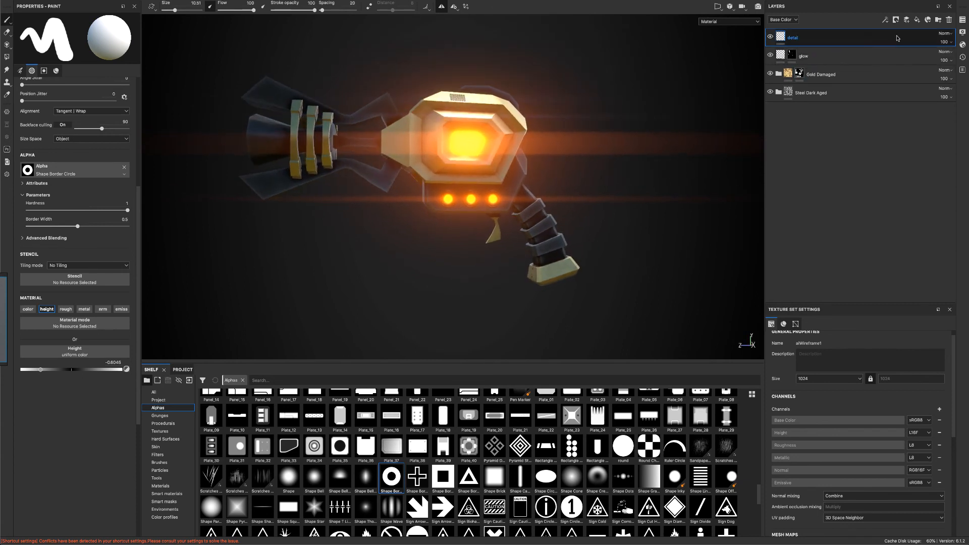
Add a fill layer above detail with only base colour active, set to dark burgundy red
{"action": "left_click", "coordinate": [918, 20]}
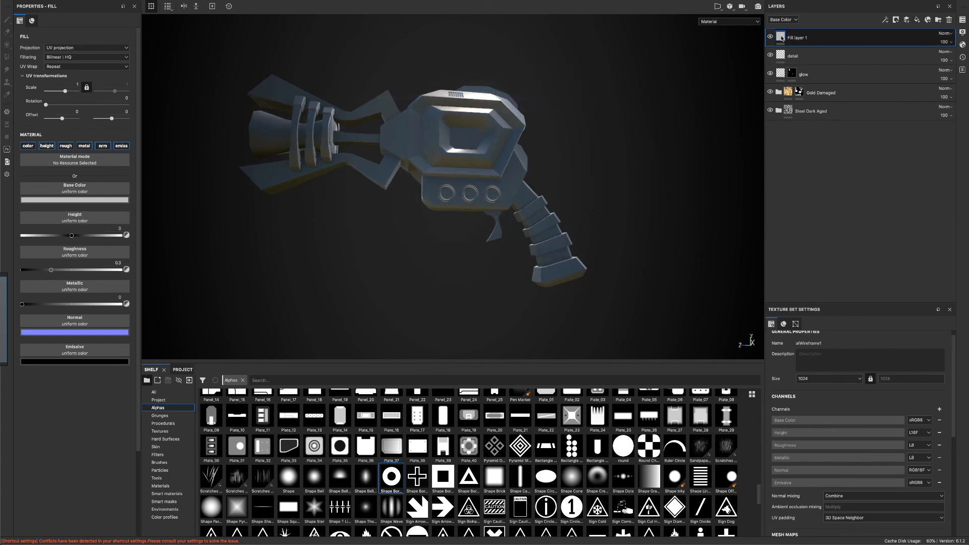
{"action": "left_click", "coordinate": [121, 145]}
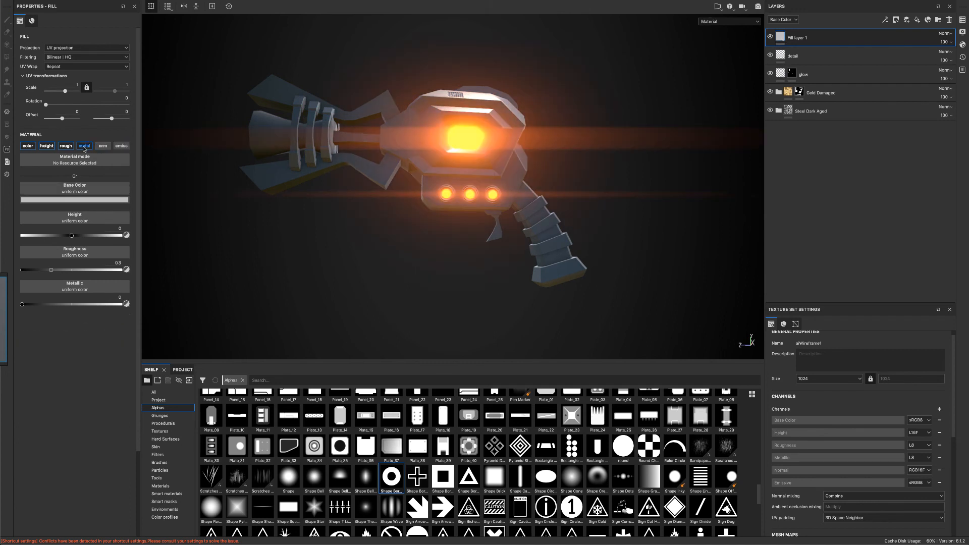
{"action": "left_click", "coordinate": [74, 199]}
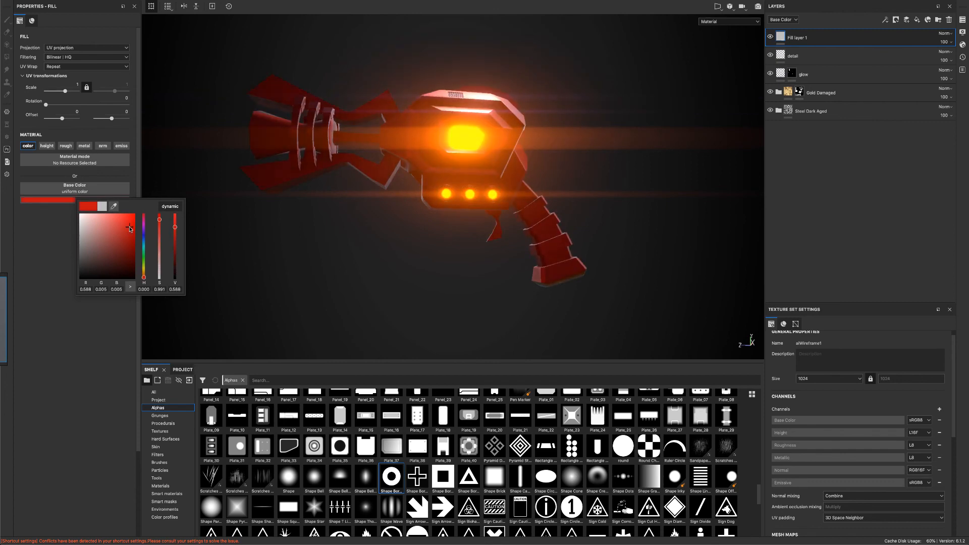
{"action": "left_click", "coordinate": [122, 238]}
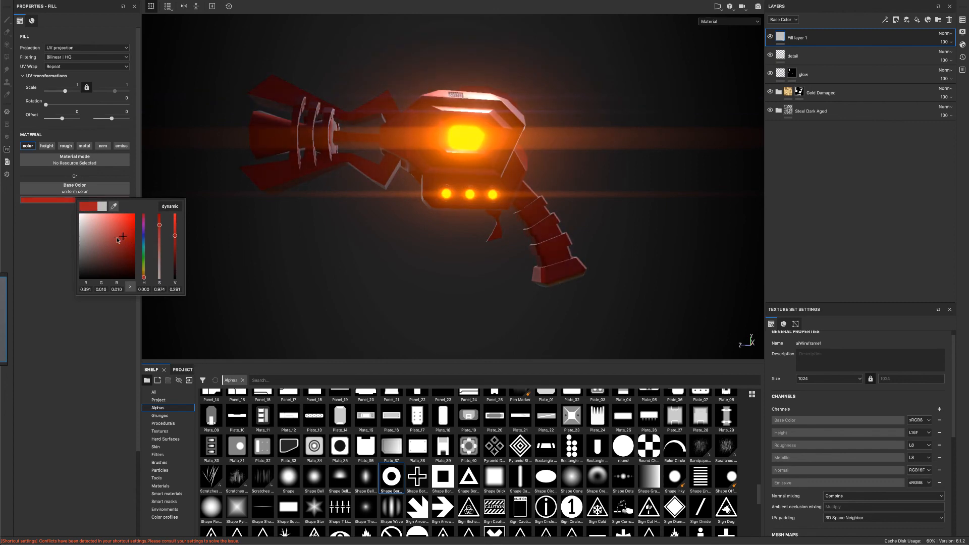
{"action": "left_click", "coordinate": [120, 239]}
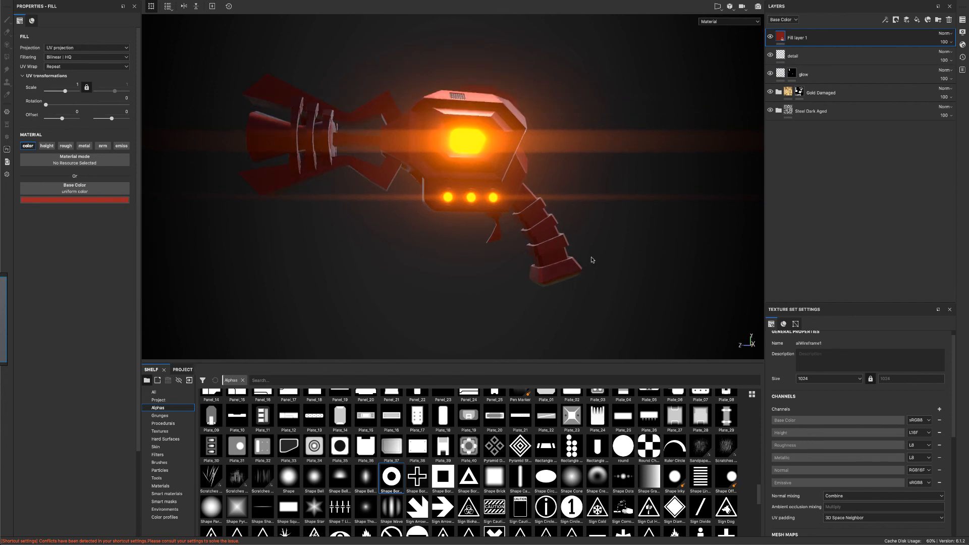
Rename the fill layer, black-mask it to the handle and blend it as Overlay
{"action": "double_click", "coordinate": [798, 38]}
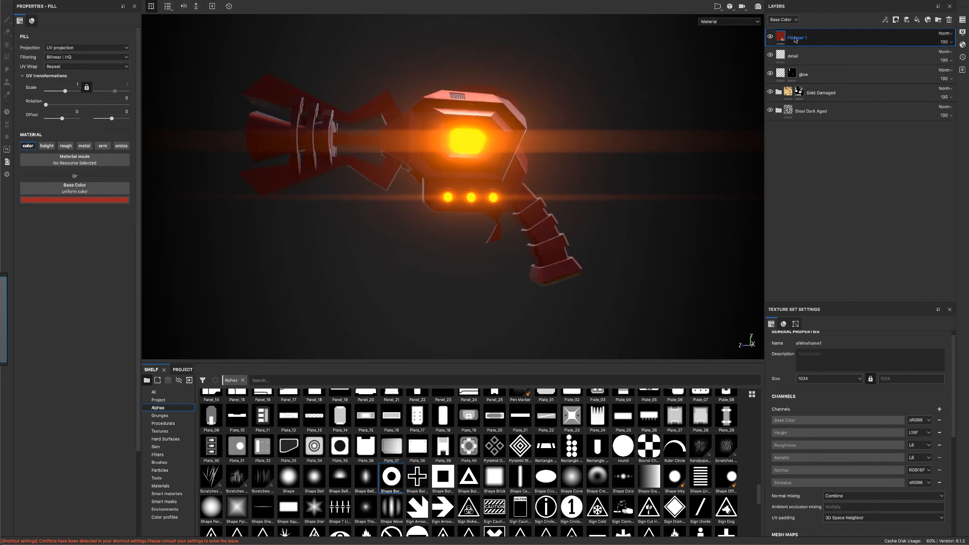
{"action": "right_click", "coordinate": [796, 37]}
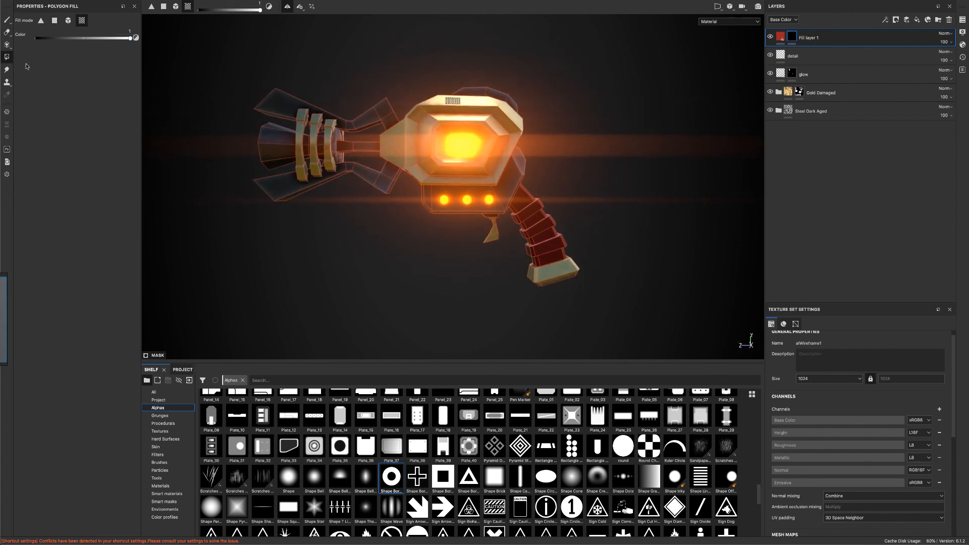
{"action": "left_click", "coordinate": [7, 22]}
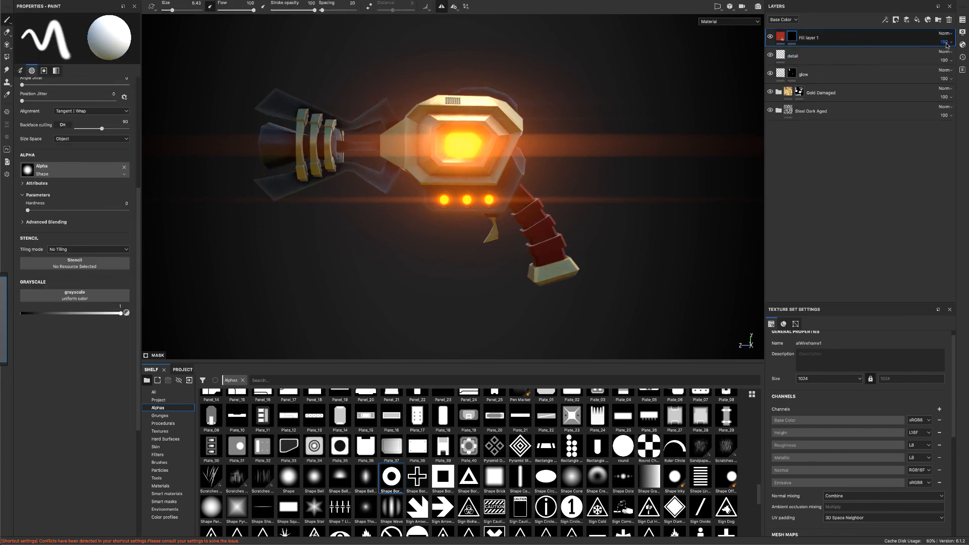
{"action": "left_click", "coordinate": [945, 32]}
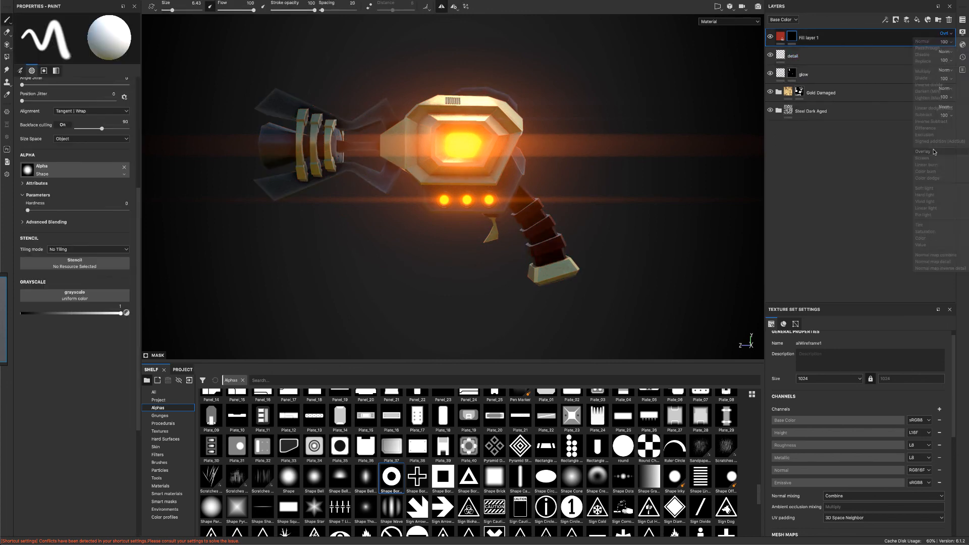